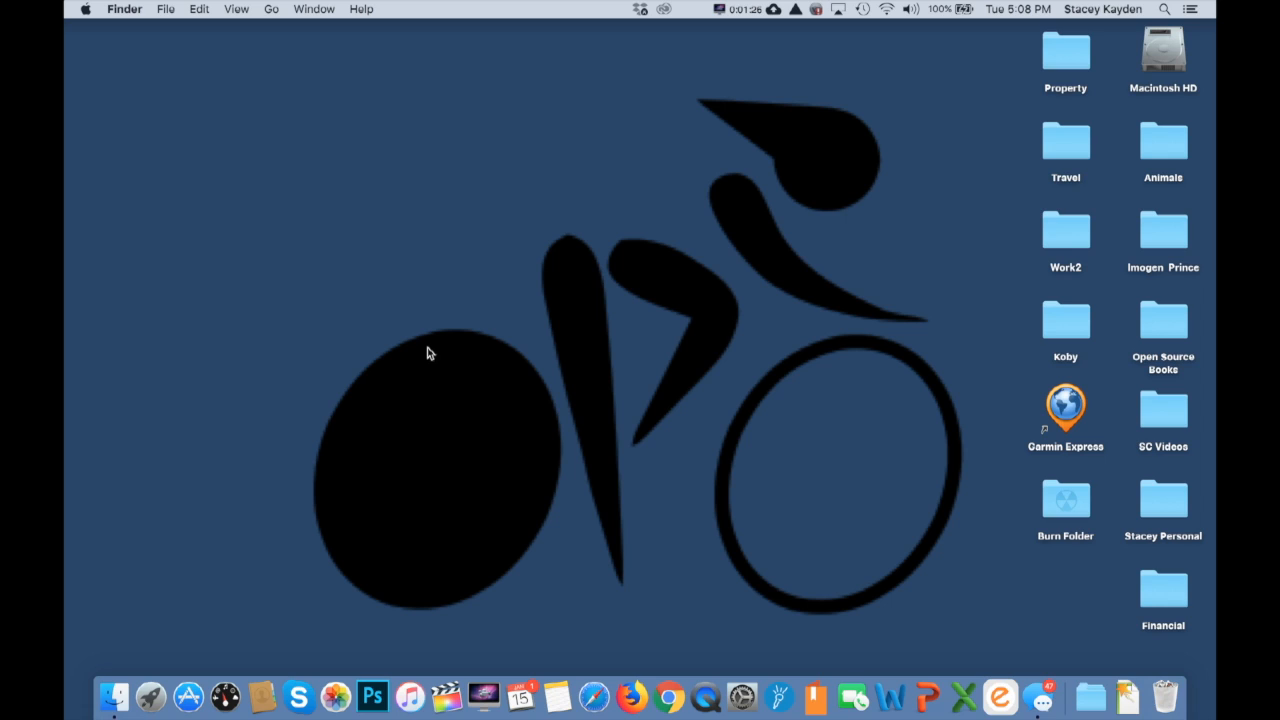
mouse_move(754, 476)
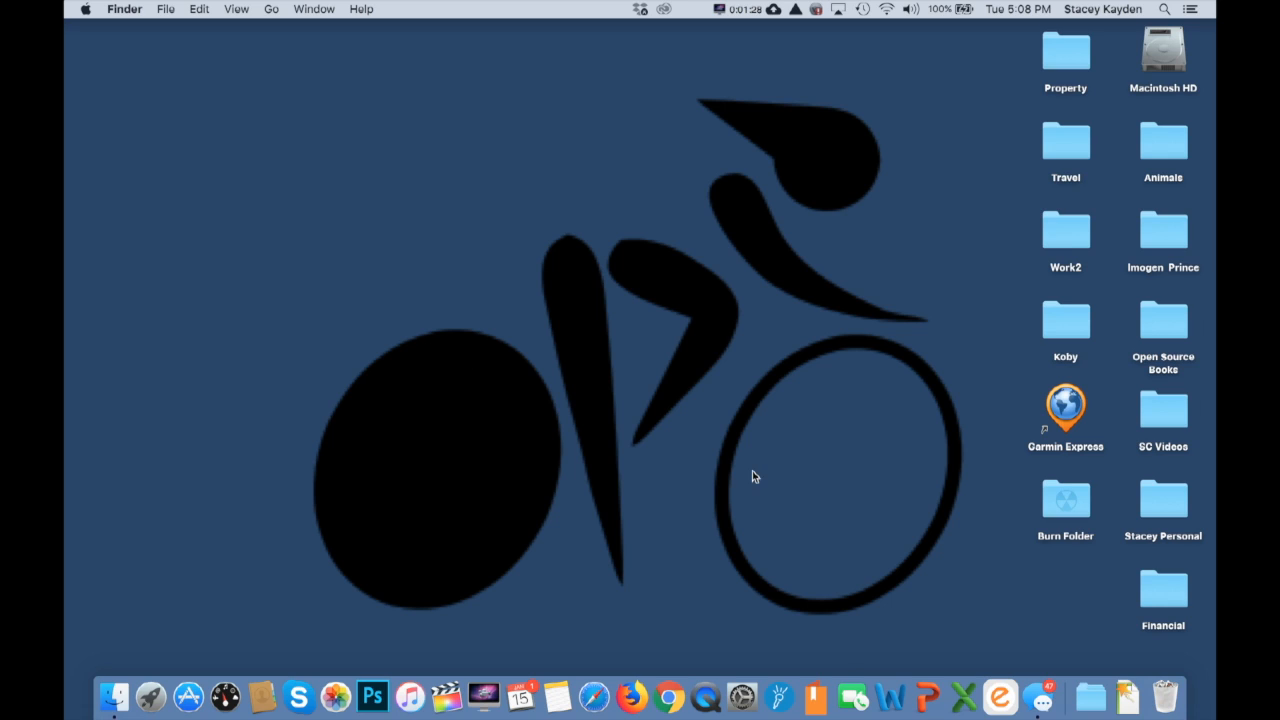
mouse_move(1000, 696)
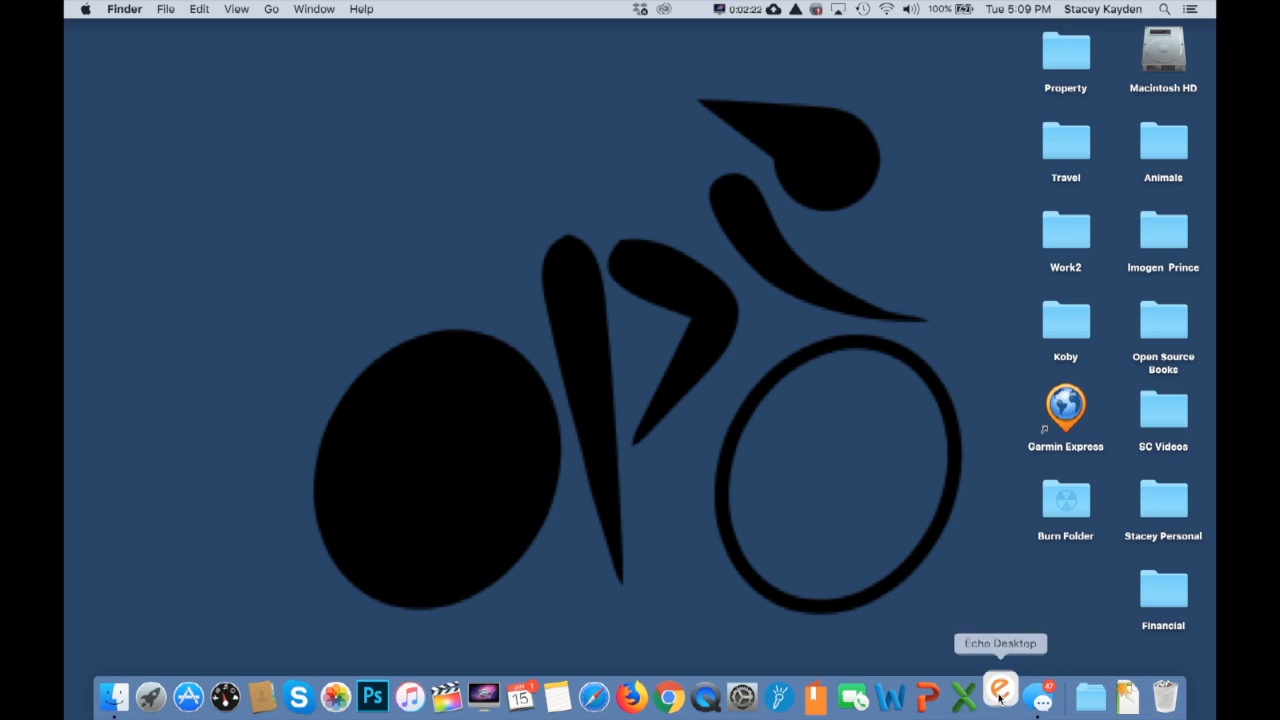
- Launch Echo Desktop from the Dock and let the smartpen transfer finish
click(1000, 696)
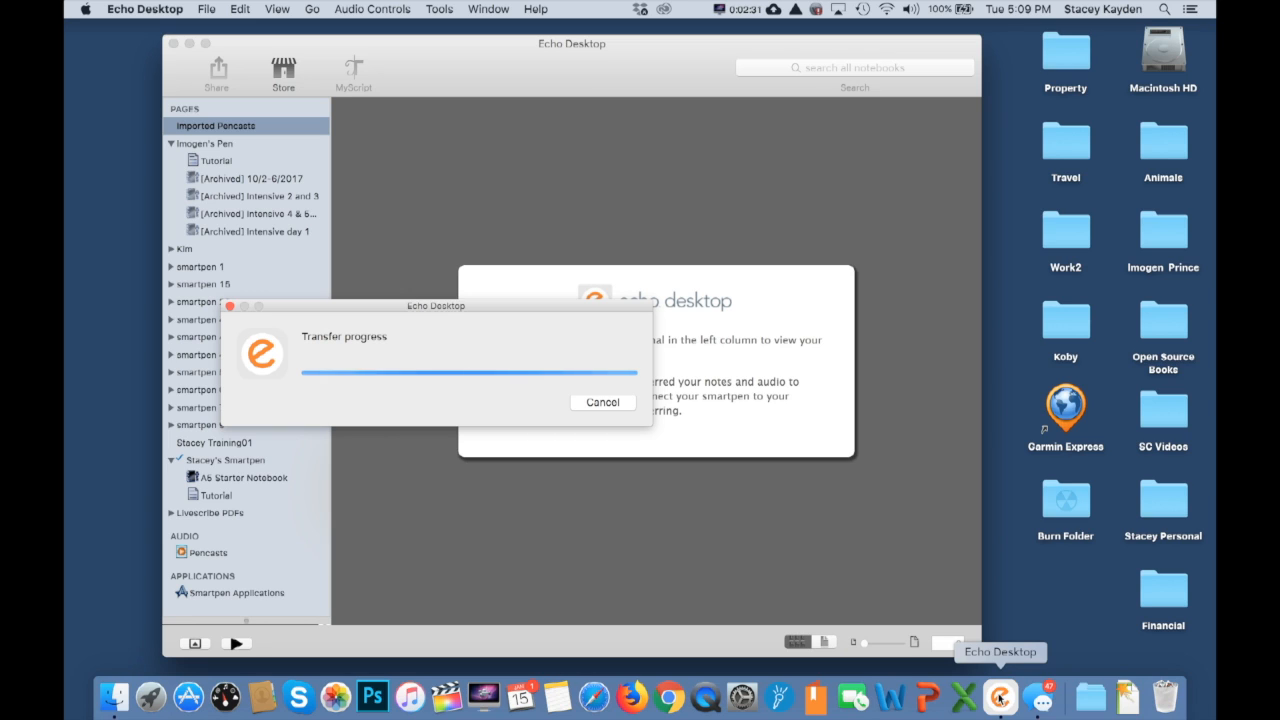
click(602, 400)
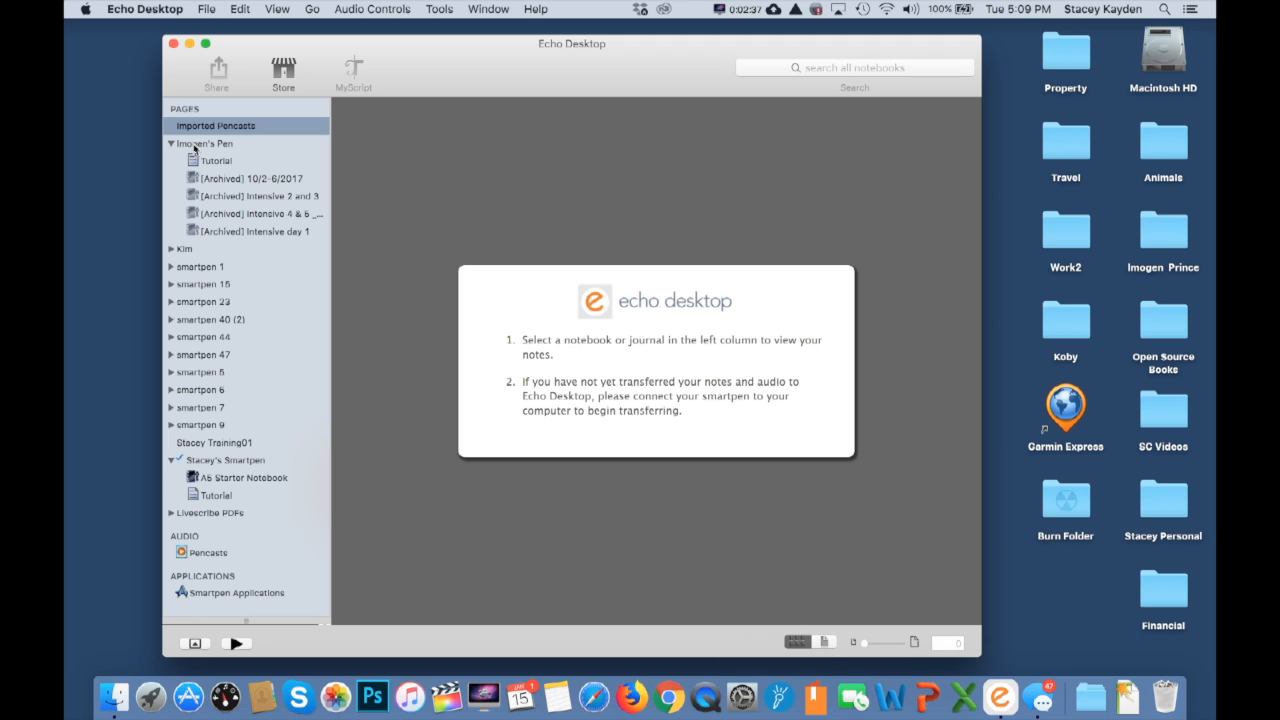
mouse_move(192, 350)
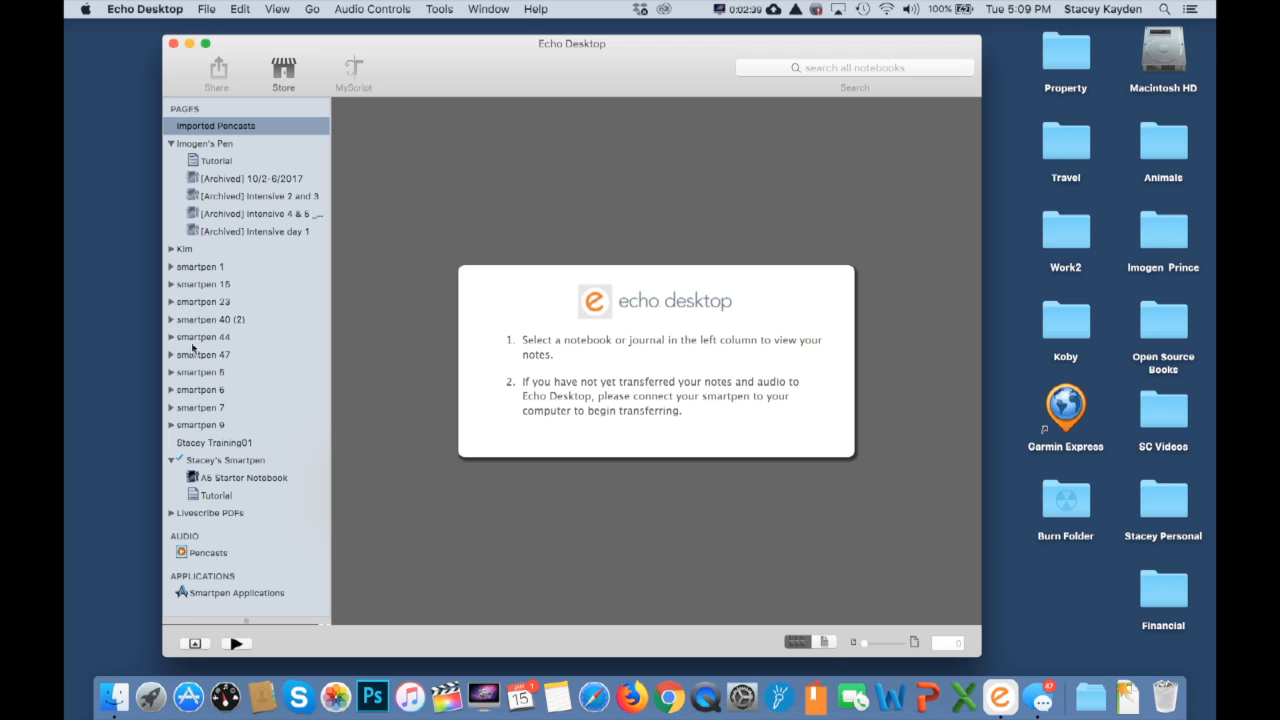
mouse_move(176, 466)
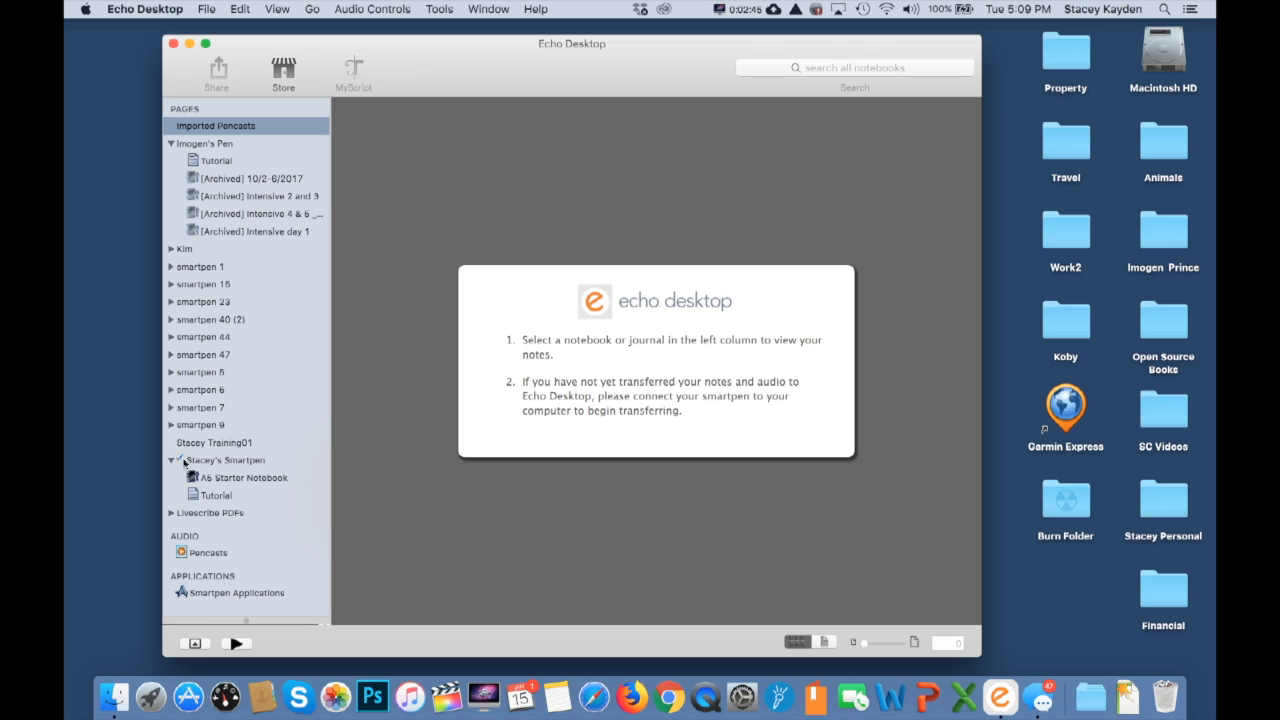
mouse_move(272, 512)
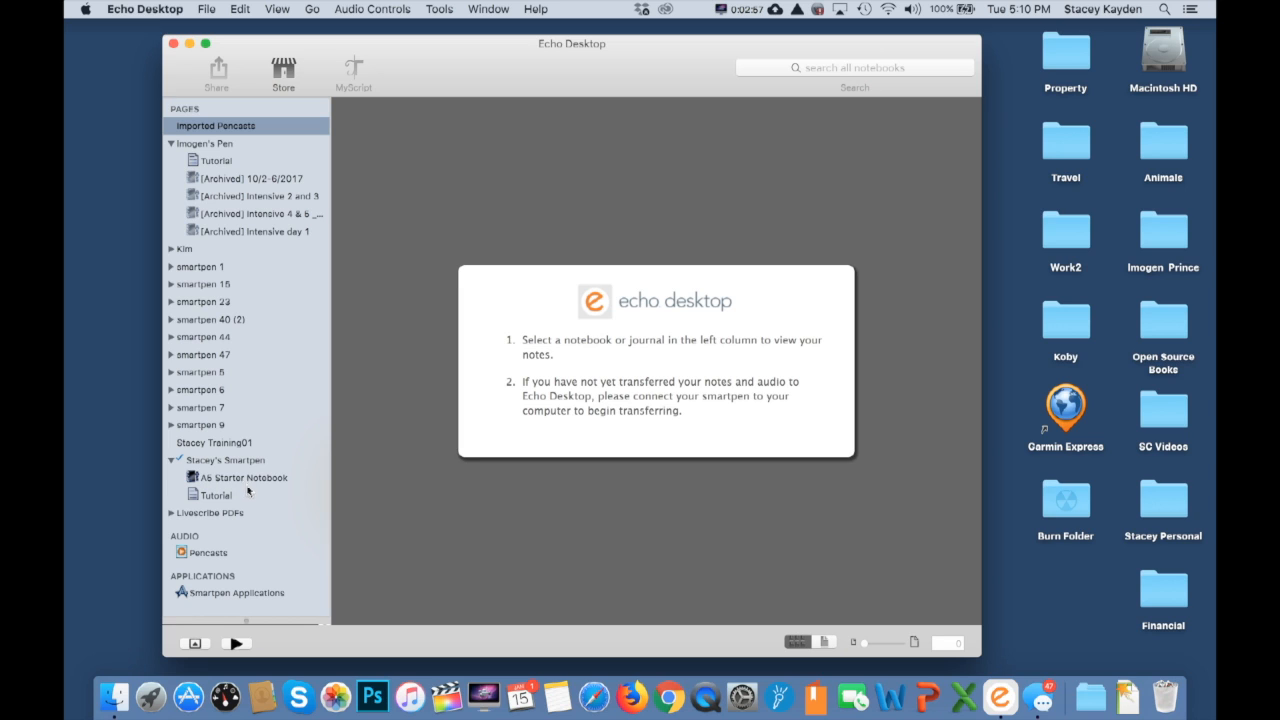
- Rename the A5 Starter notebook to 'Pre Algebra' and show its page thumbnails
click(244, 476)
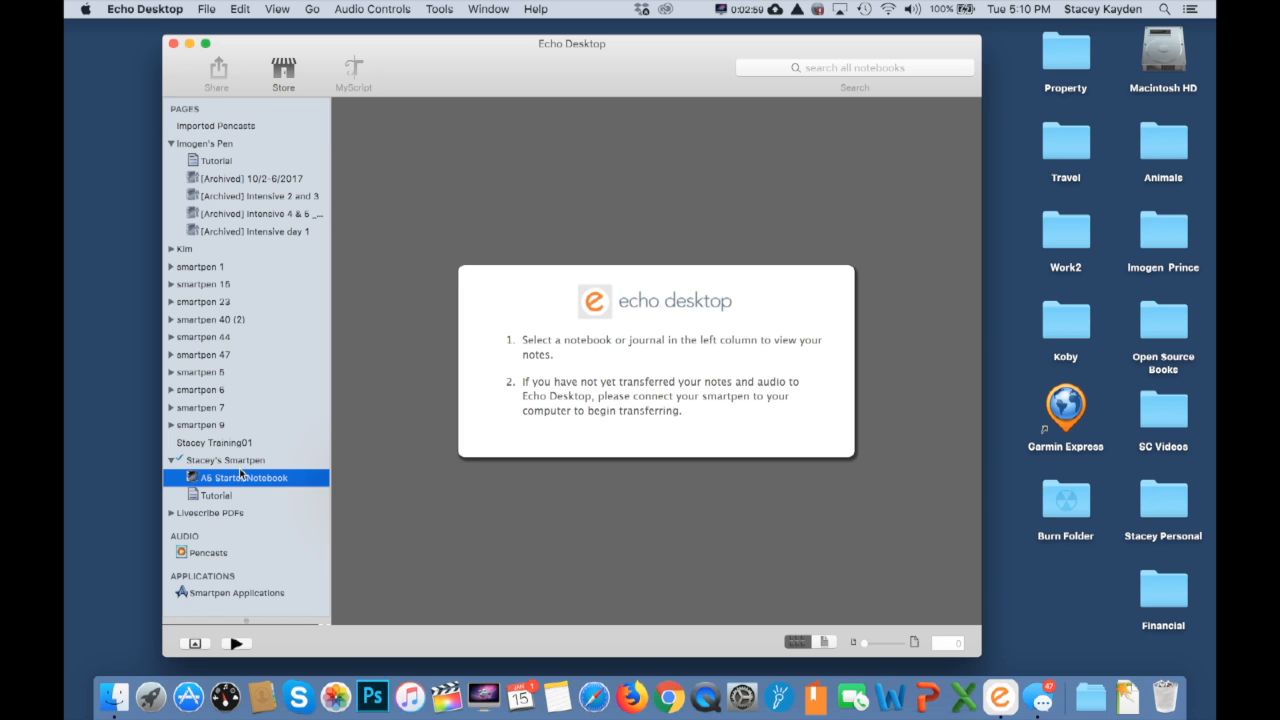
click(244, 476)
text(Pro)
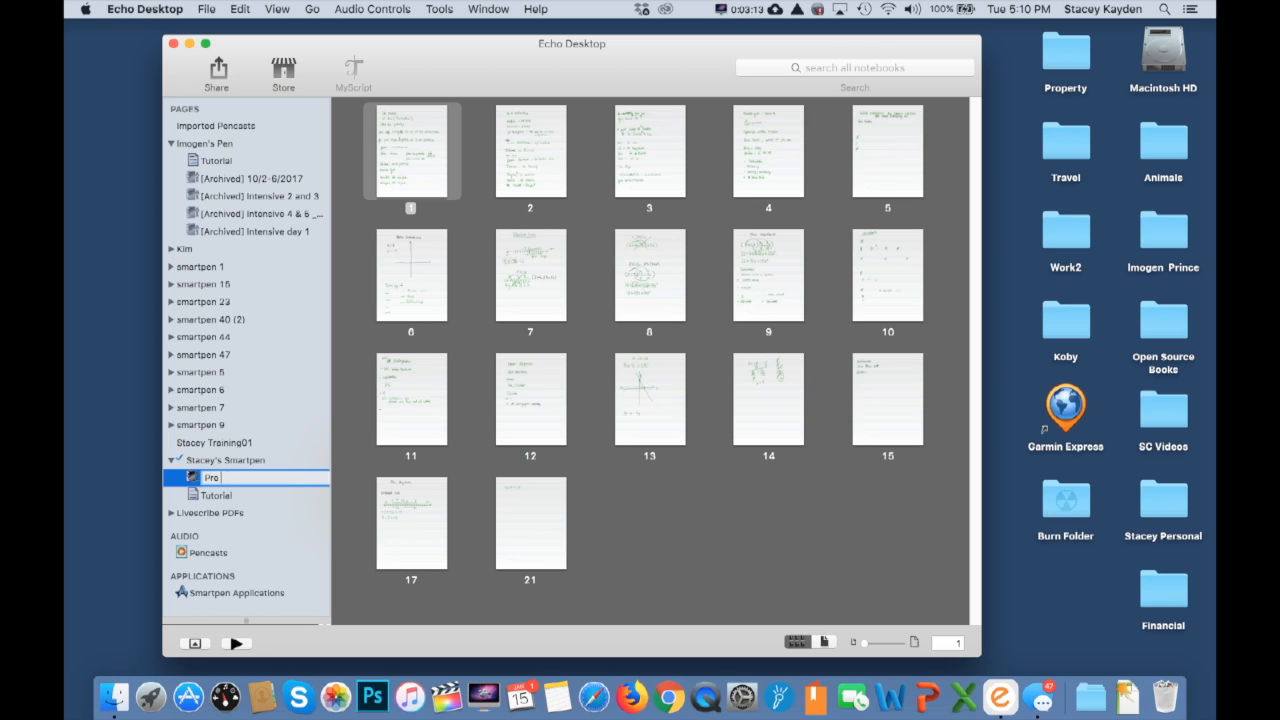
text(Algo)
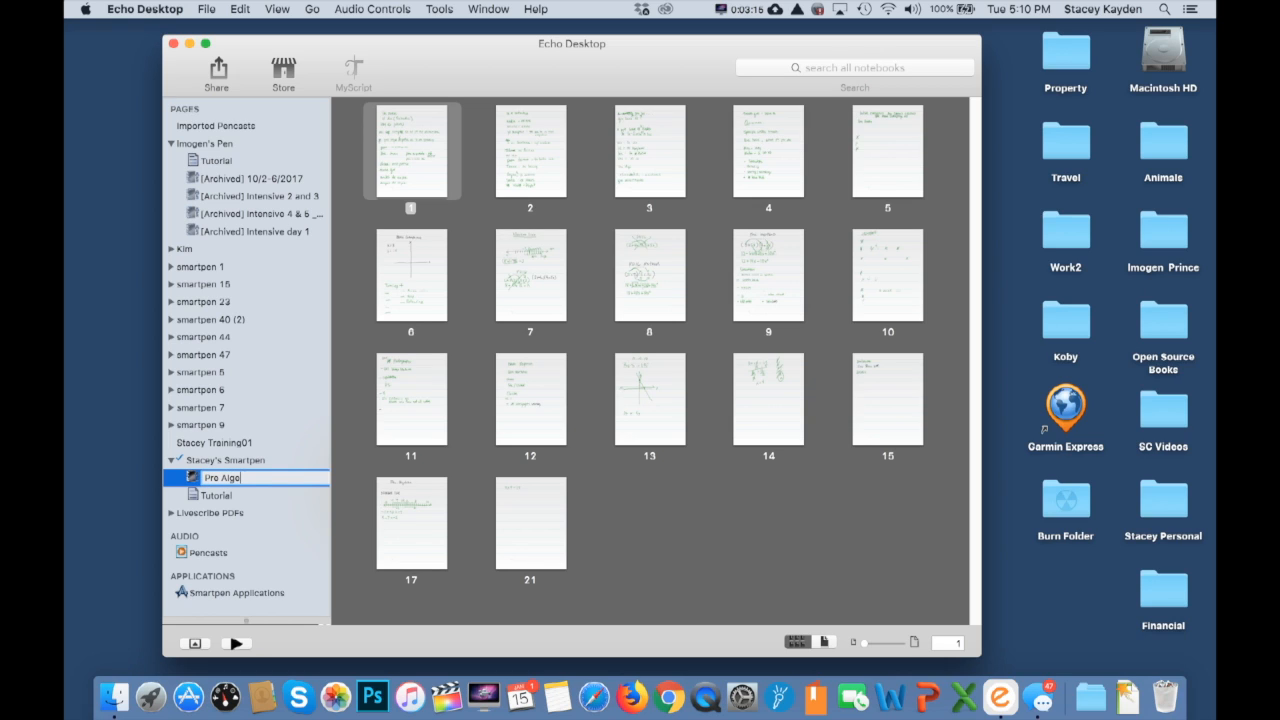
text(bra)
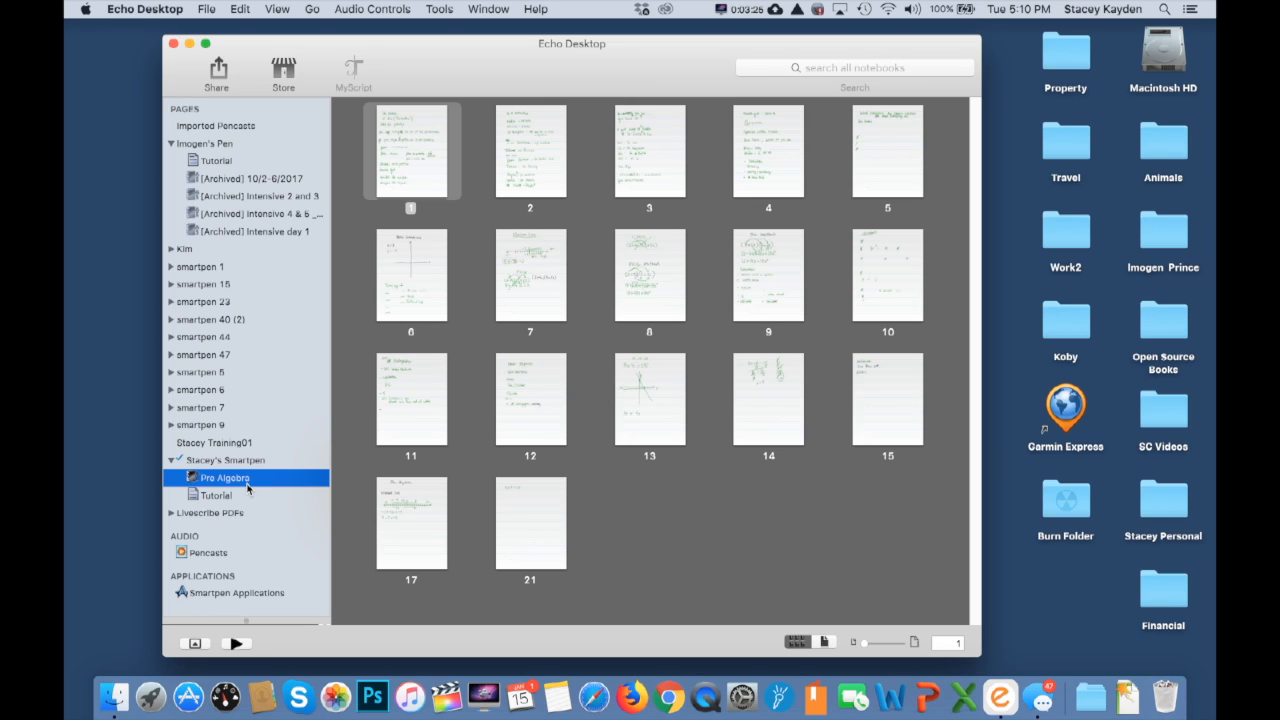
mouse_move(168, 504)
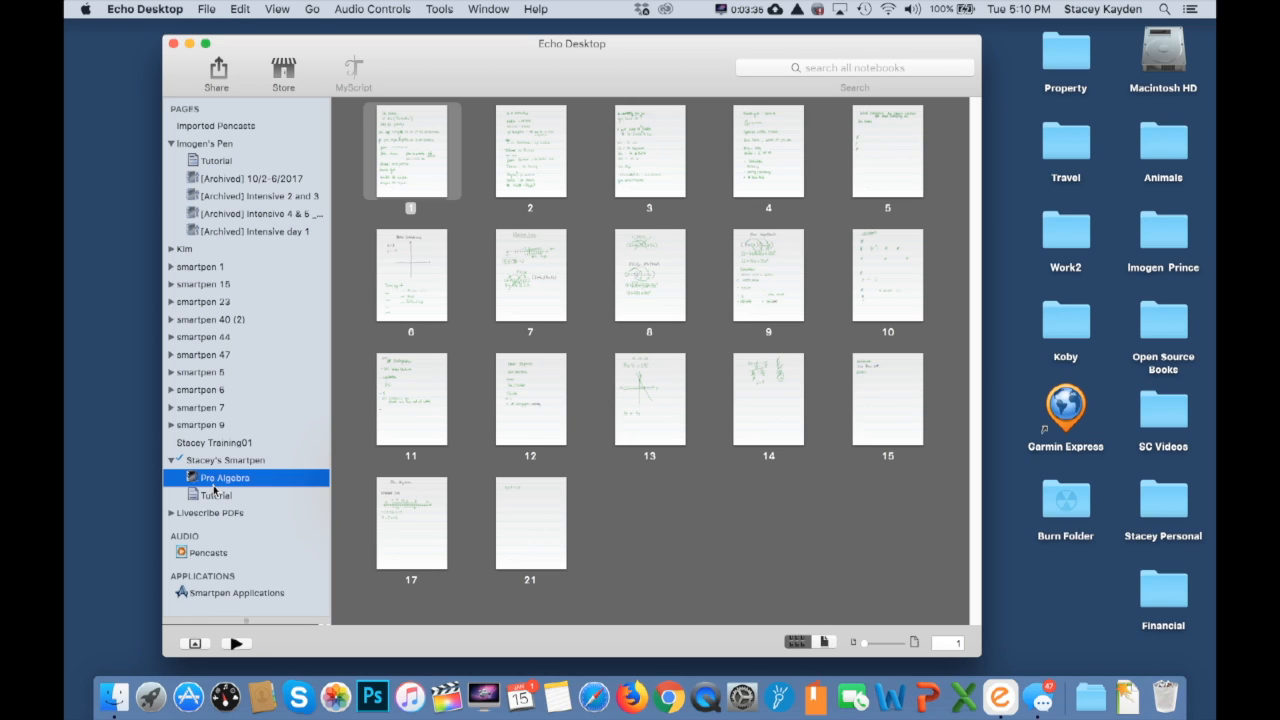
mouse_move(244, 488)
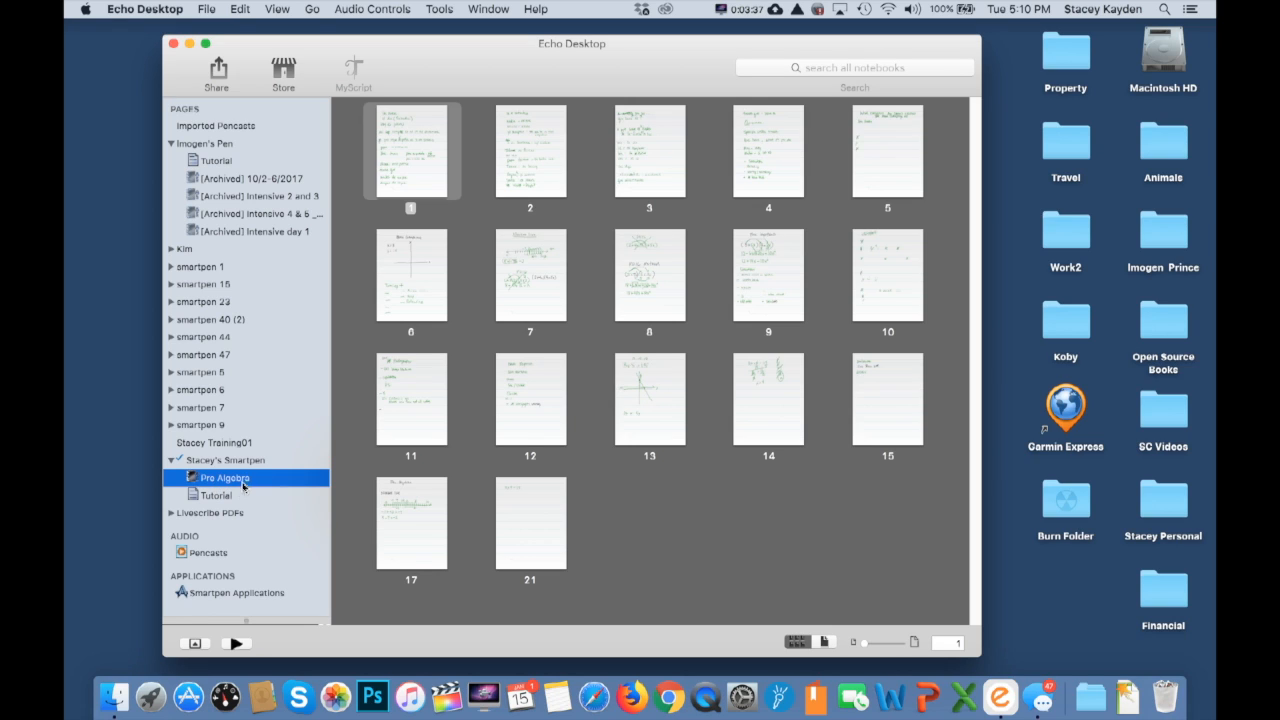
mouse_move(420, 472)
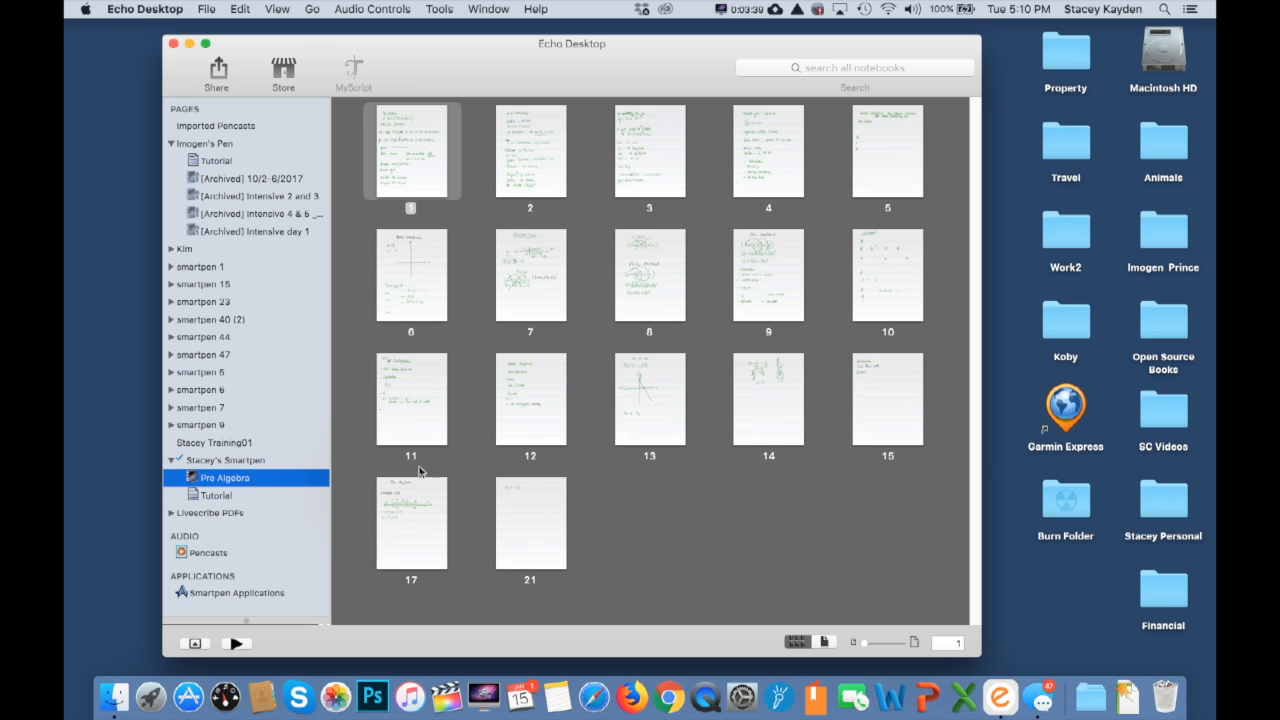
mouse_move(368, 476)
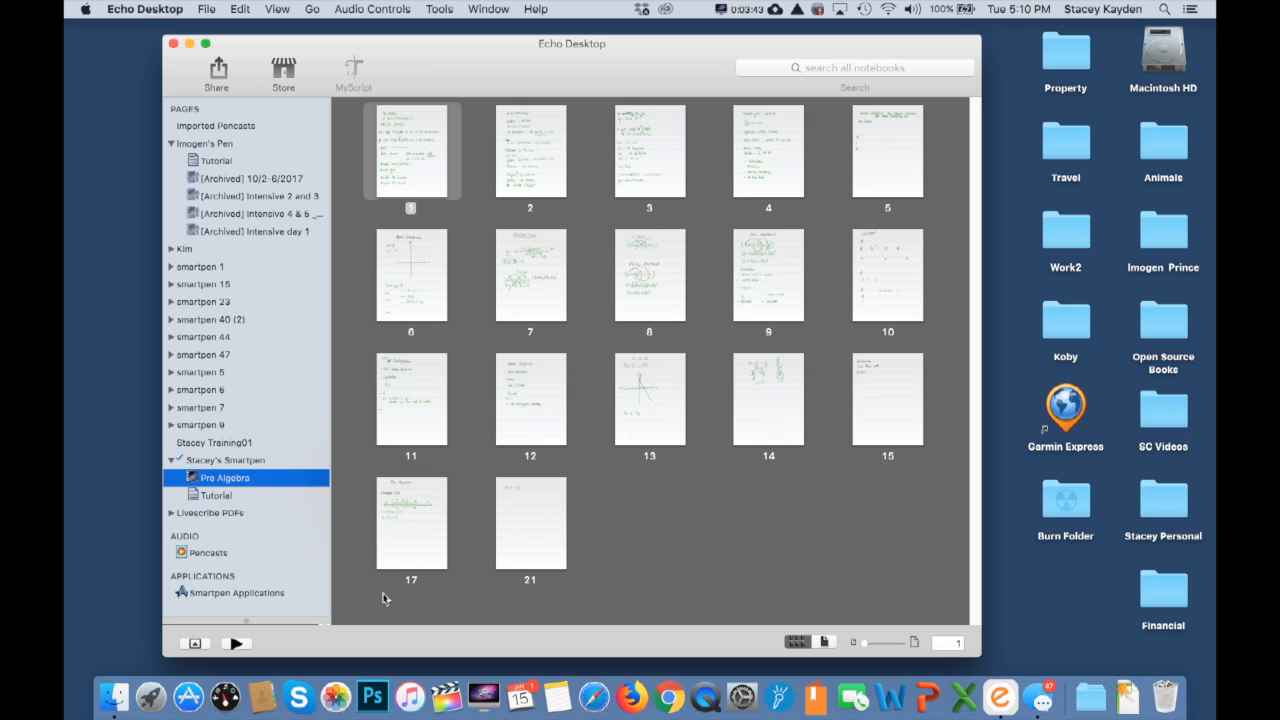
mouse_move(428, 612)
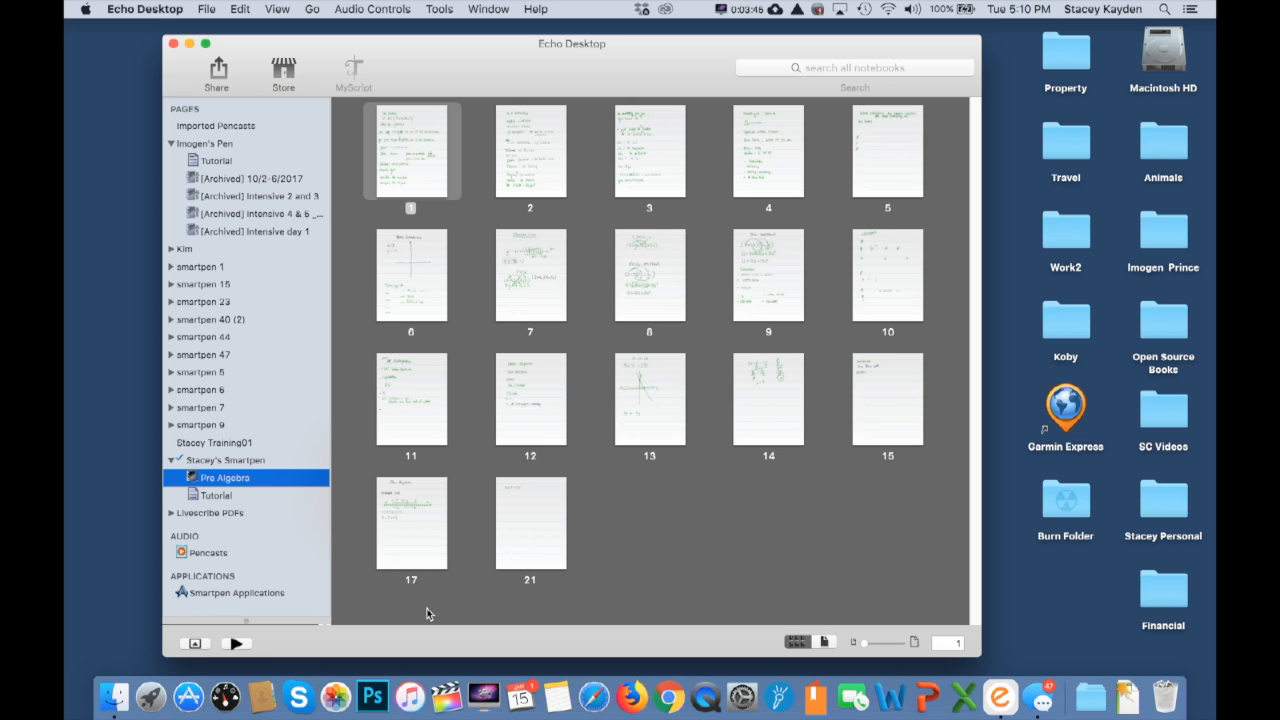
mouse_move(420, 528)
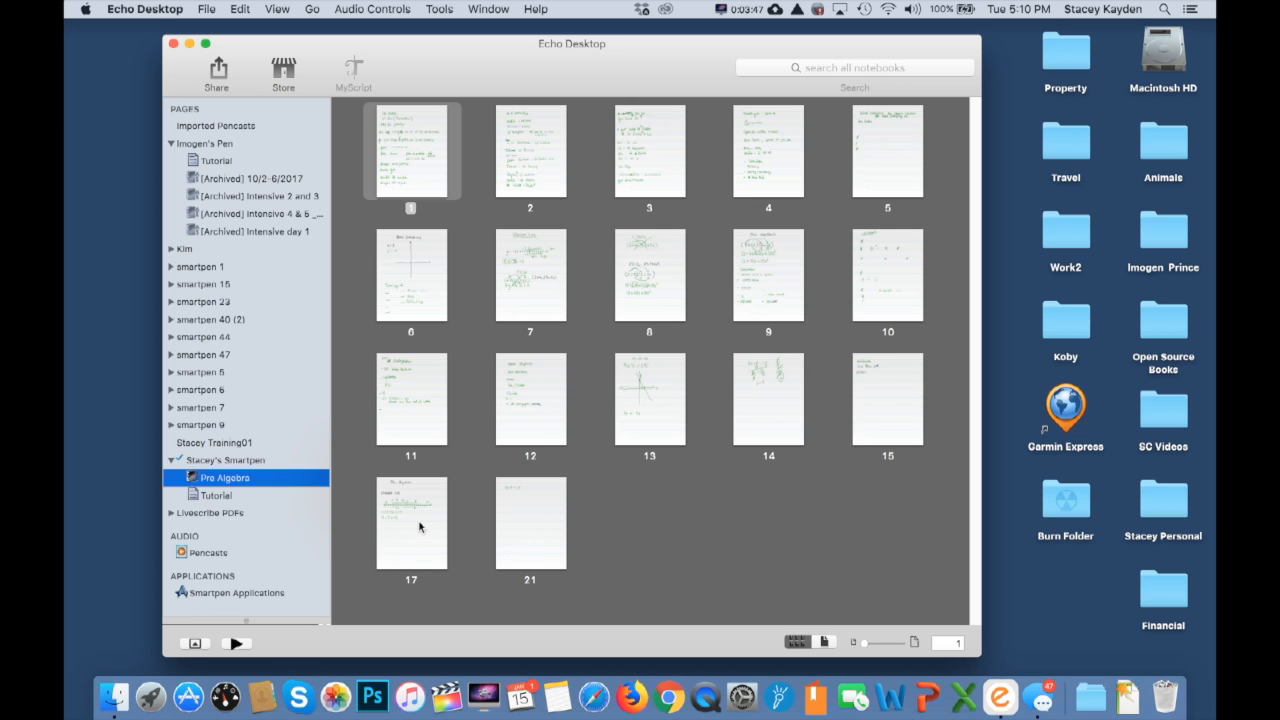
- Open page 17's number-line notes, play its linked audio part way, then pause it
click(824, 642)
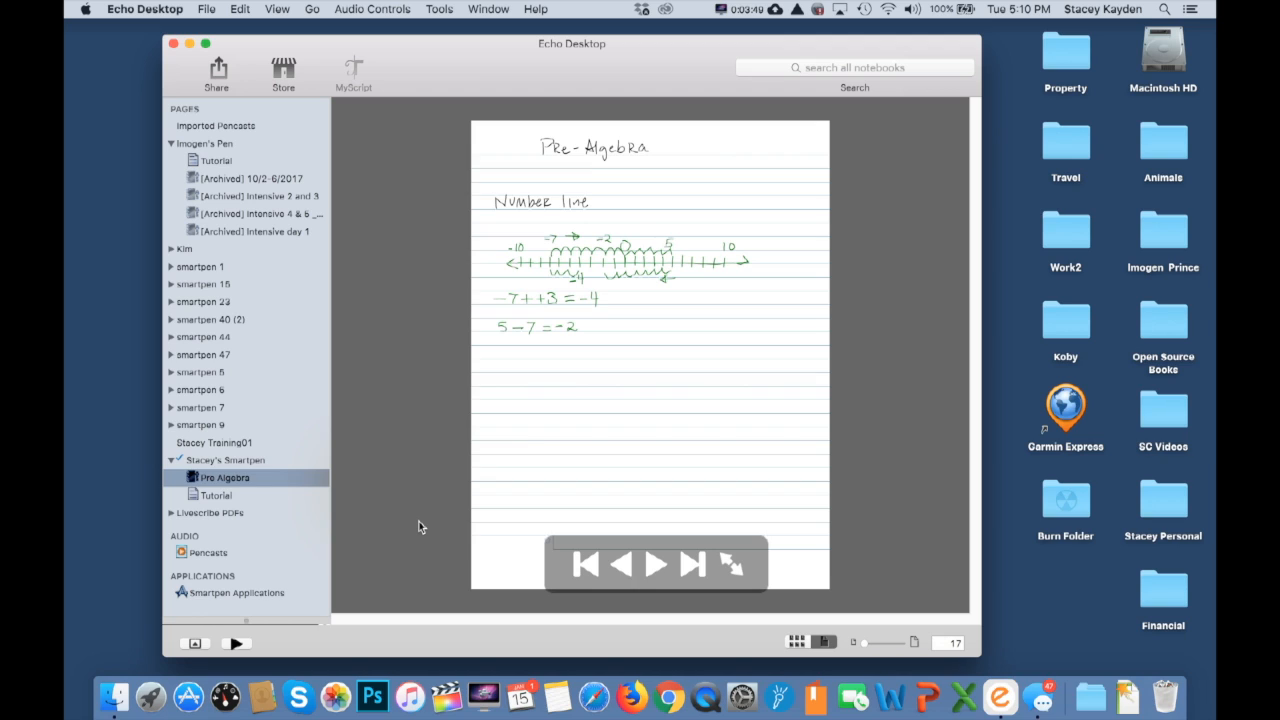
mouse_move(512, 284)
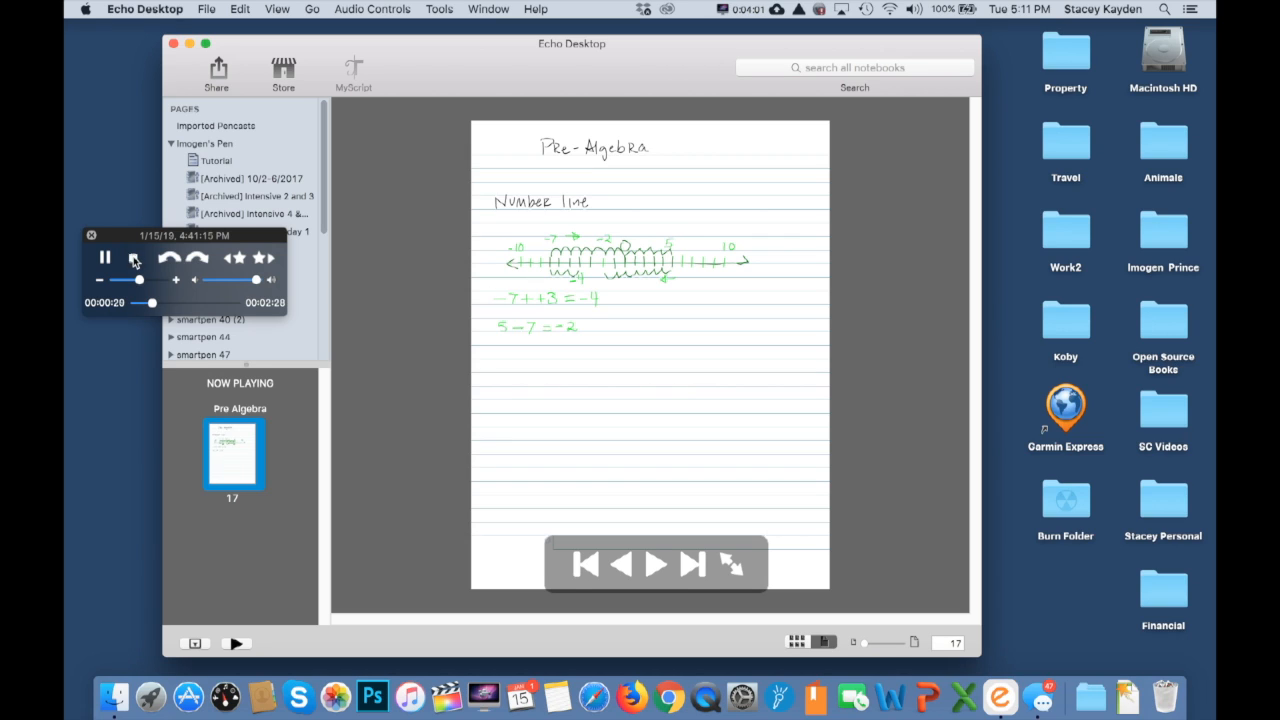
click(104, 258)
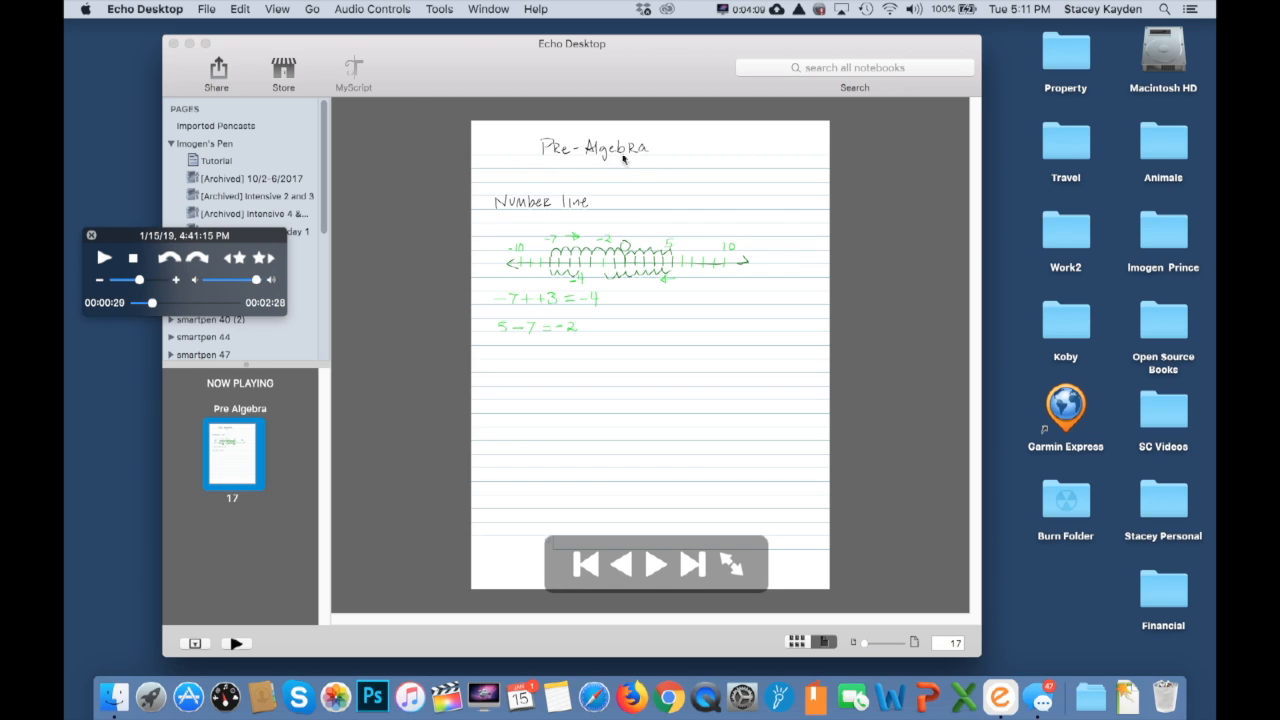
mouse_move(668, 238)
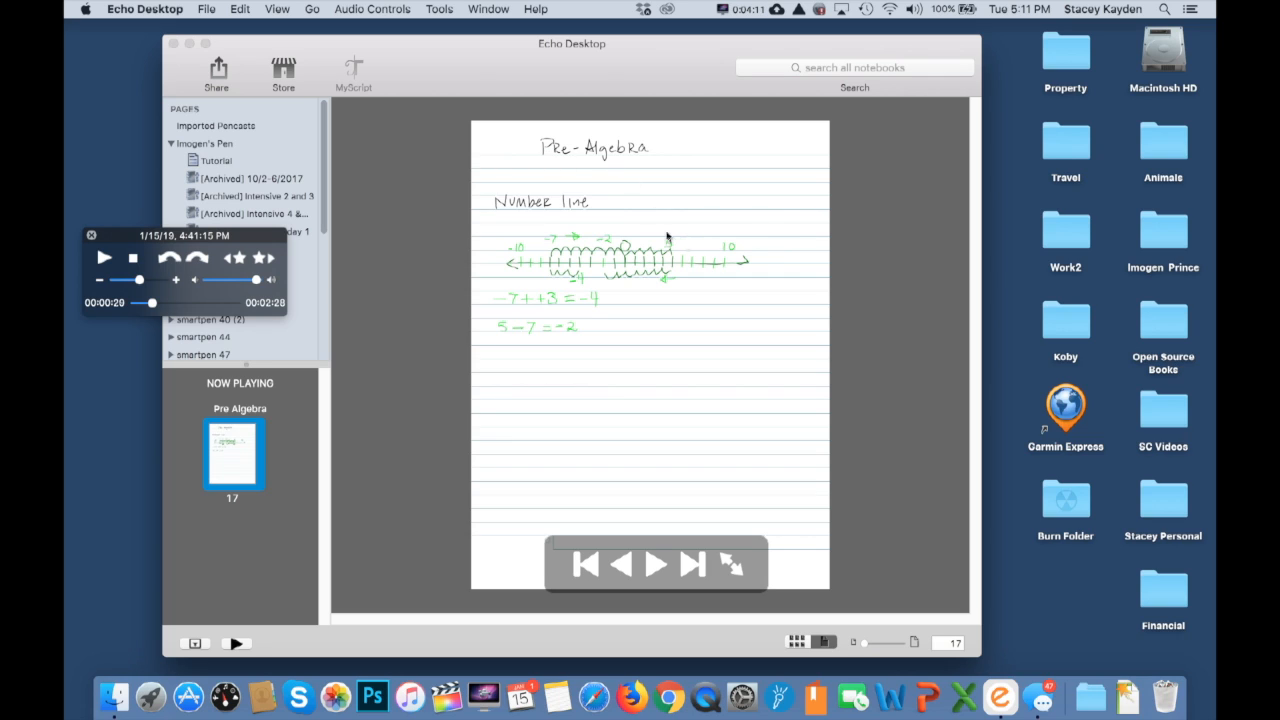
mouse_move(540, 170)
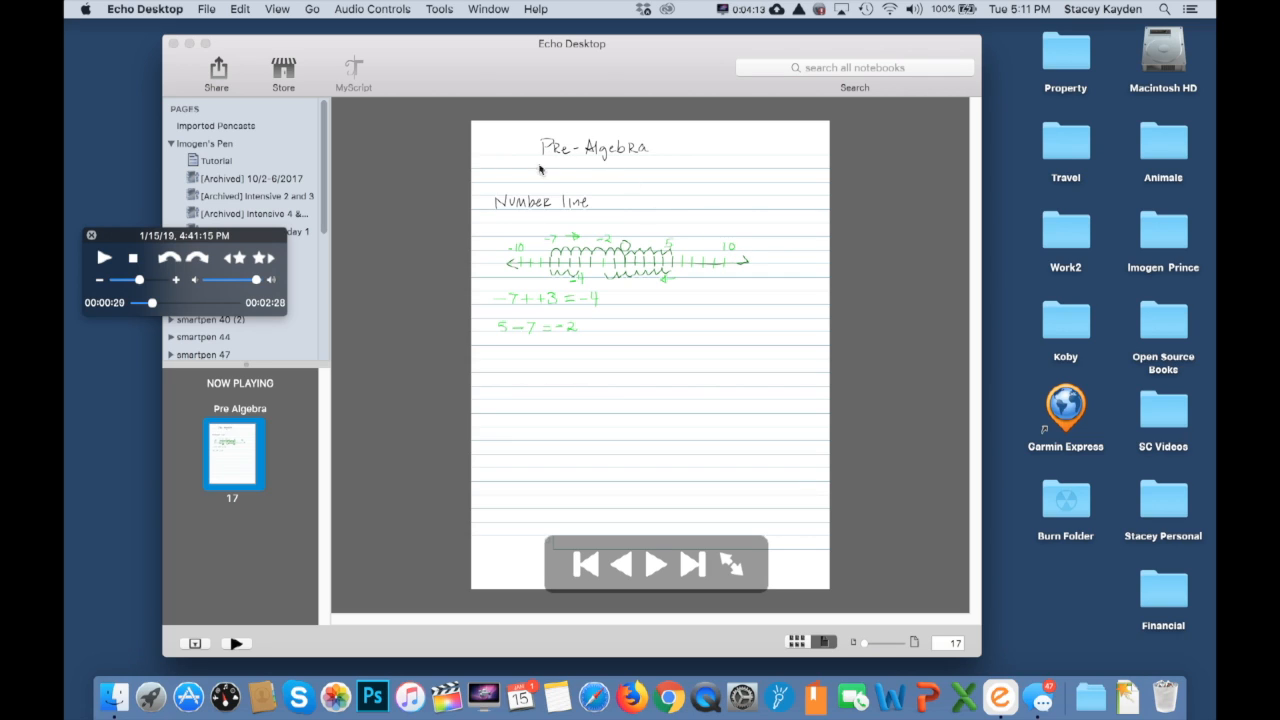
mouse_move(636, 166)
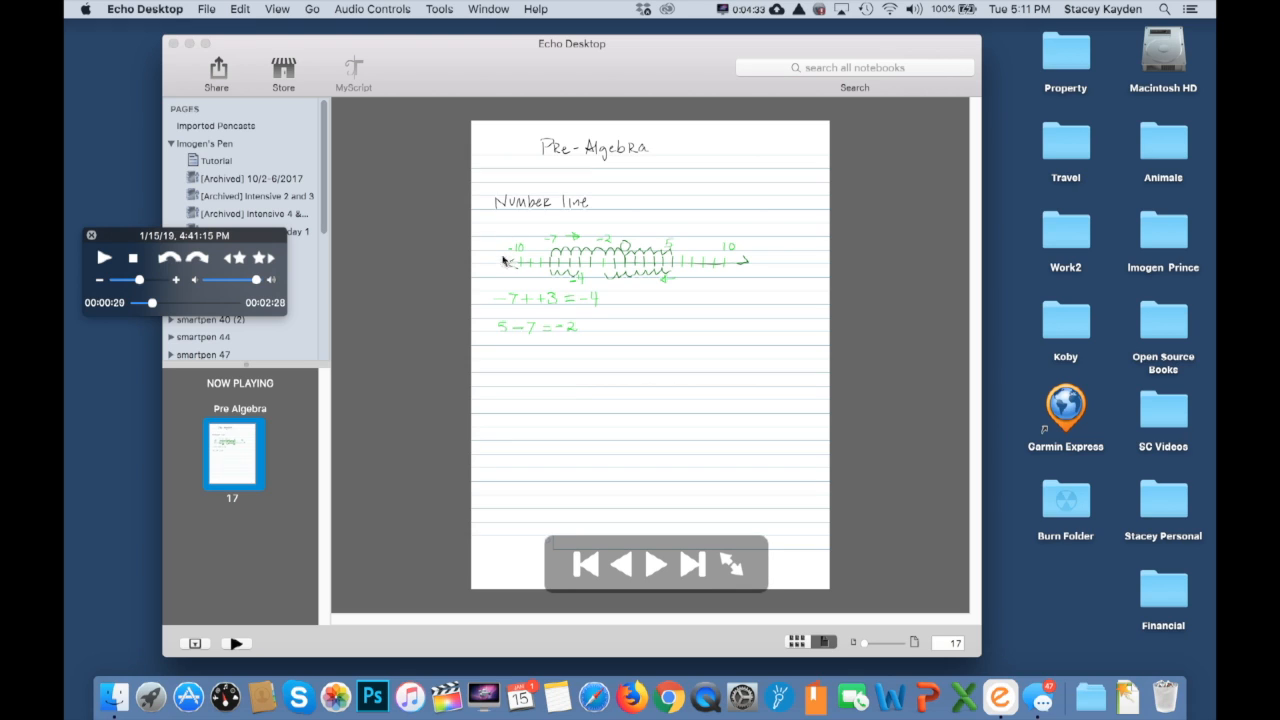
mouse_move(556, 244)
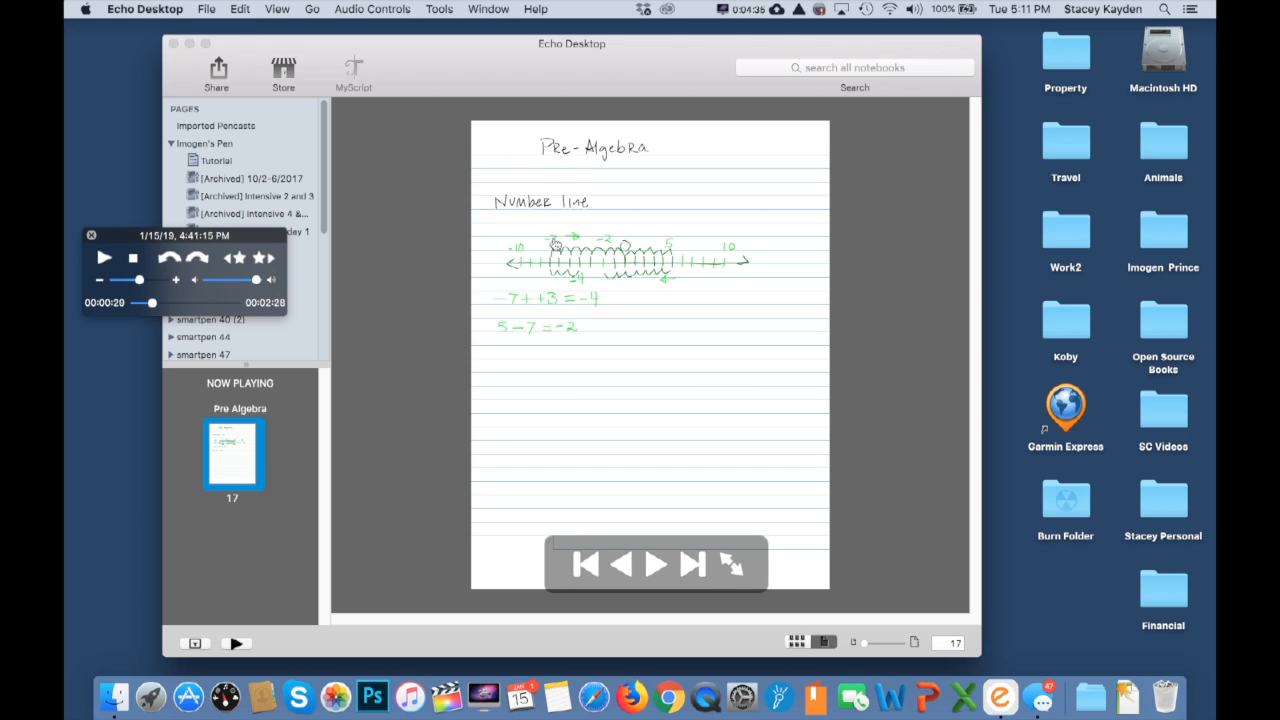
mouse_move(564, 360)
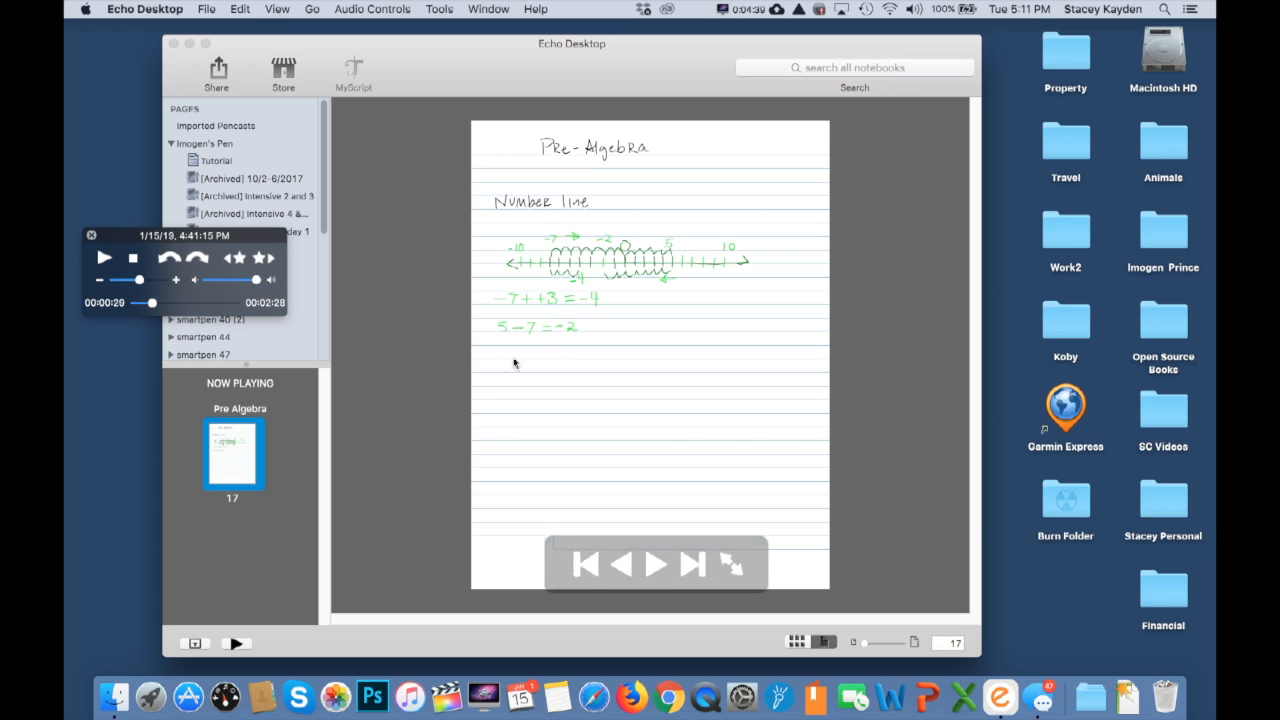
mouse_move(504, 332)
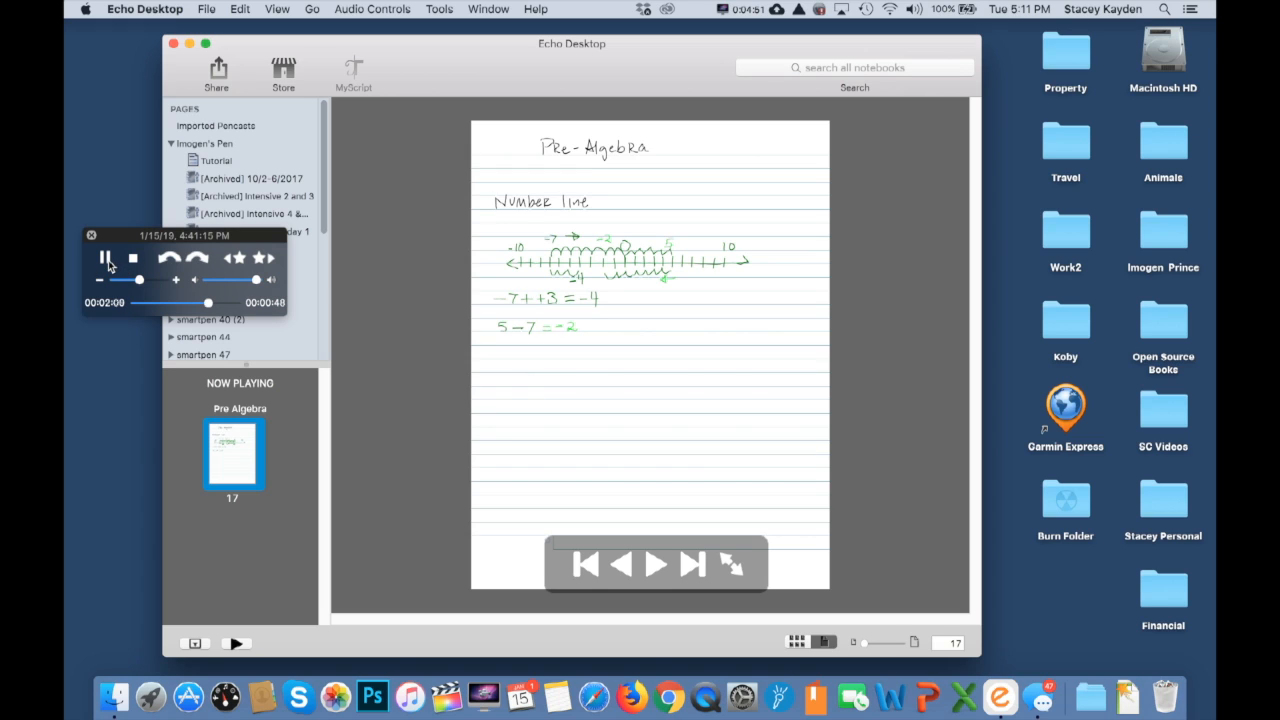
click(104, 258)
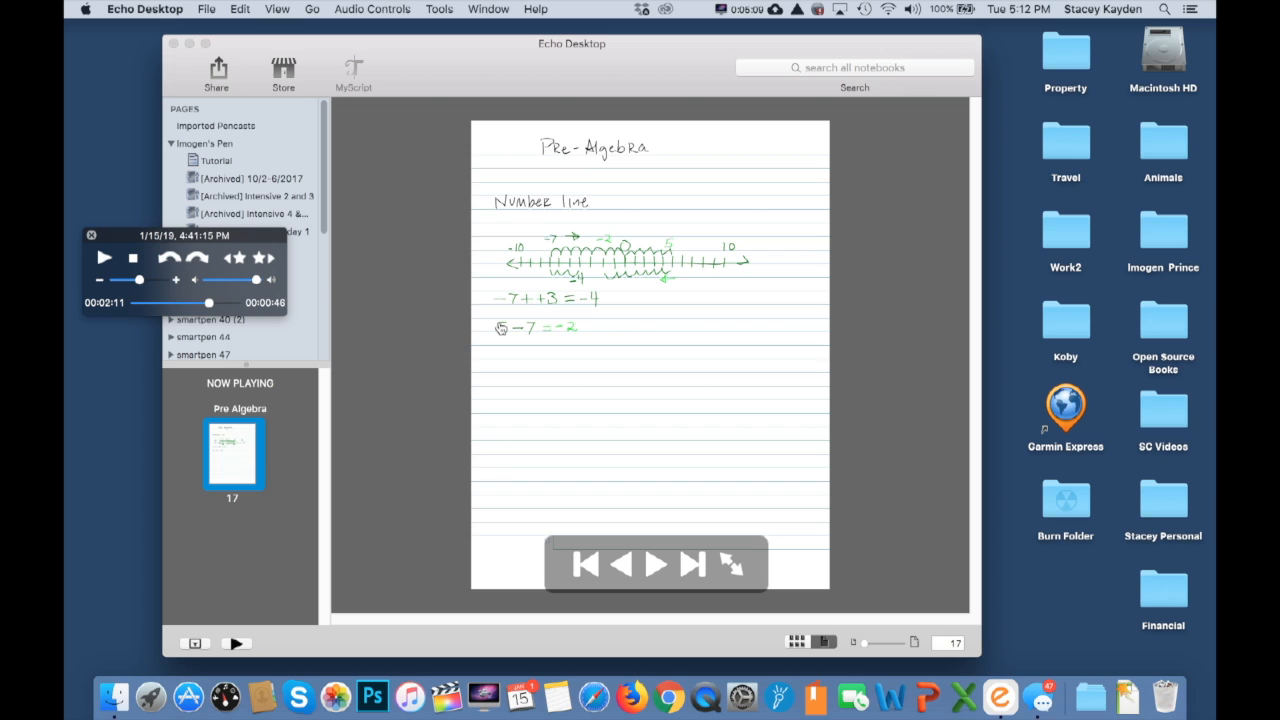
right_click(500, 324)
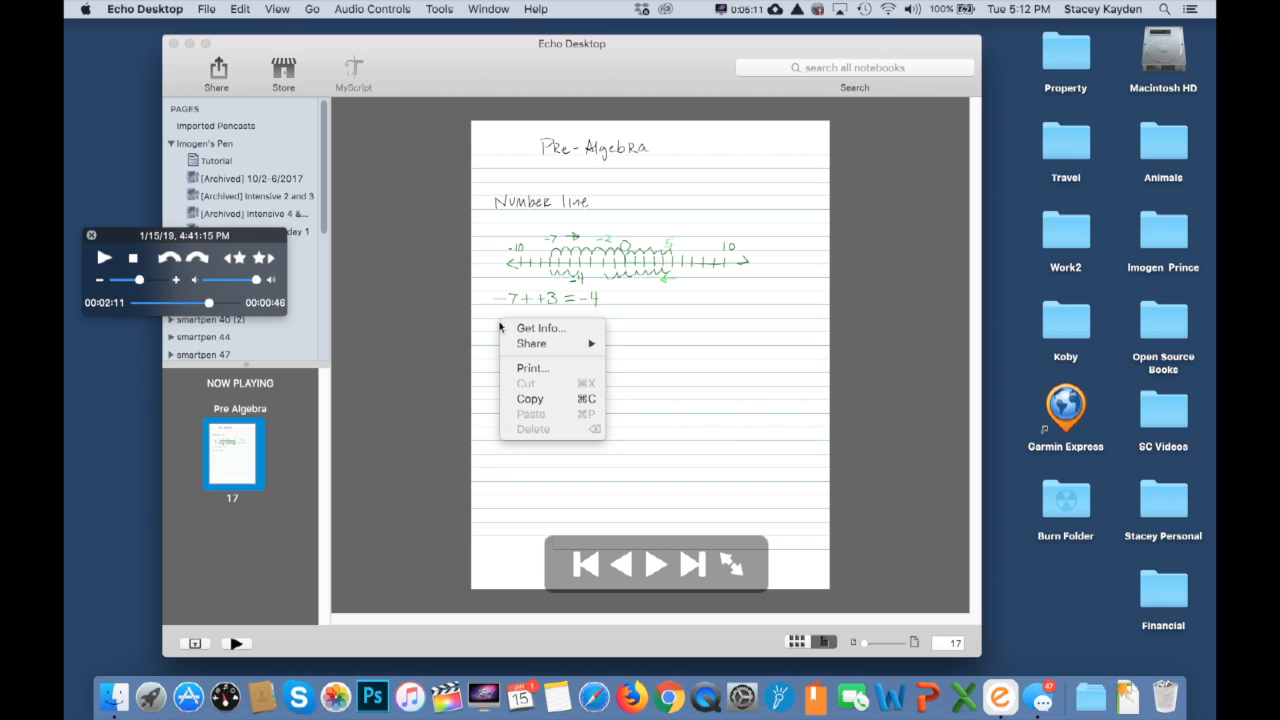
mouse_move(530, 344)
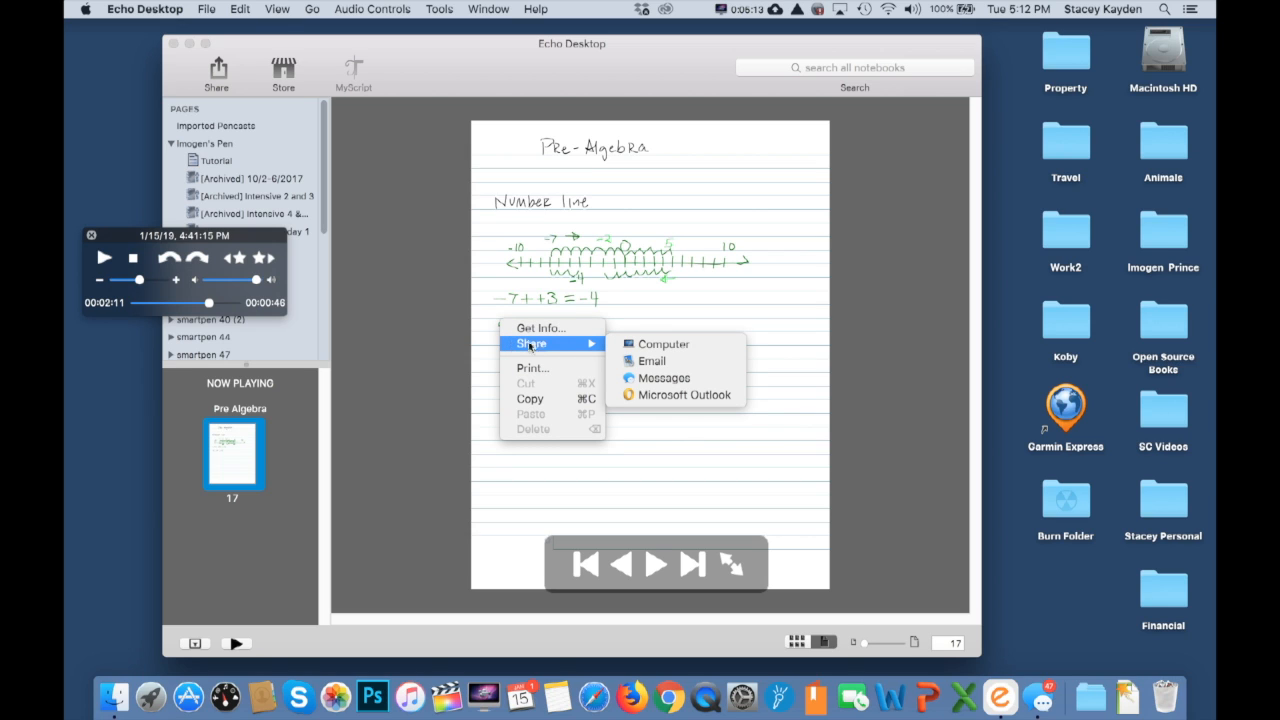
mouse_move(664, 344)
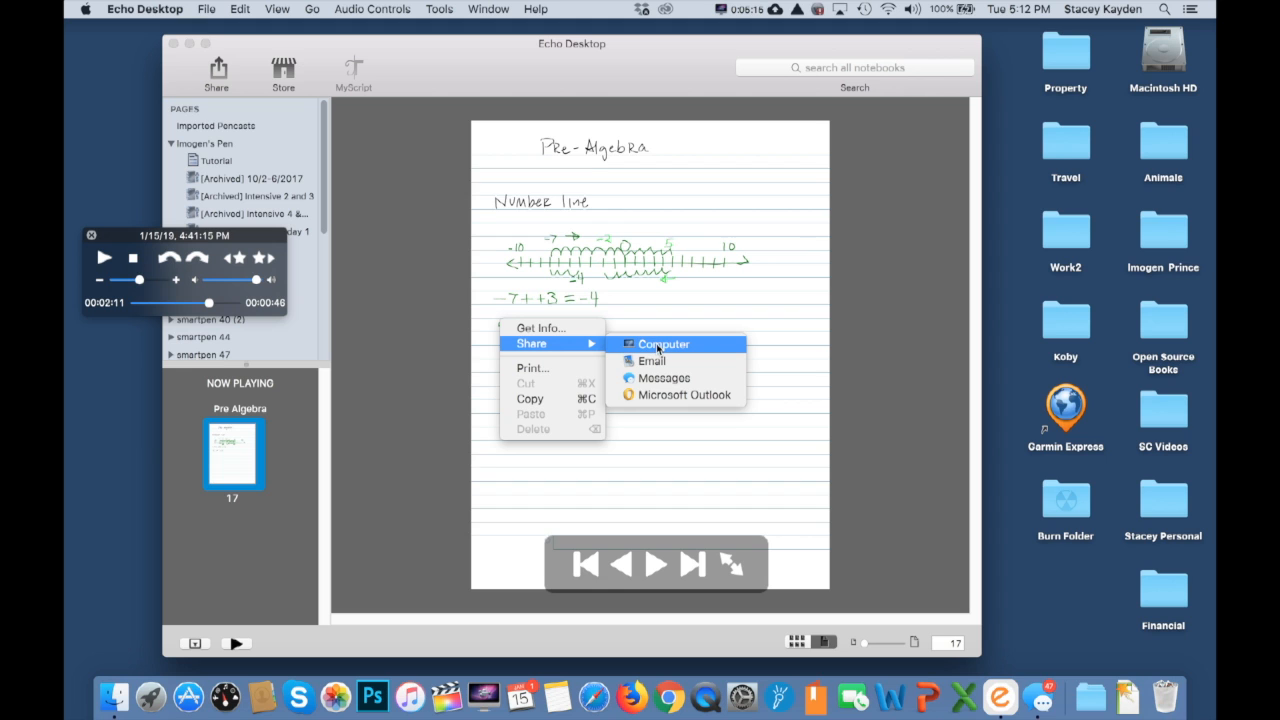
- Choose Share to Computer so the export sheet appears for the Pre Algebra page
click(664, 344)
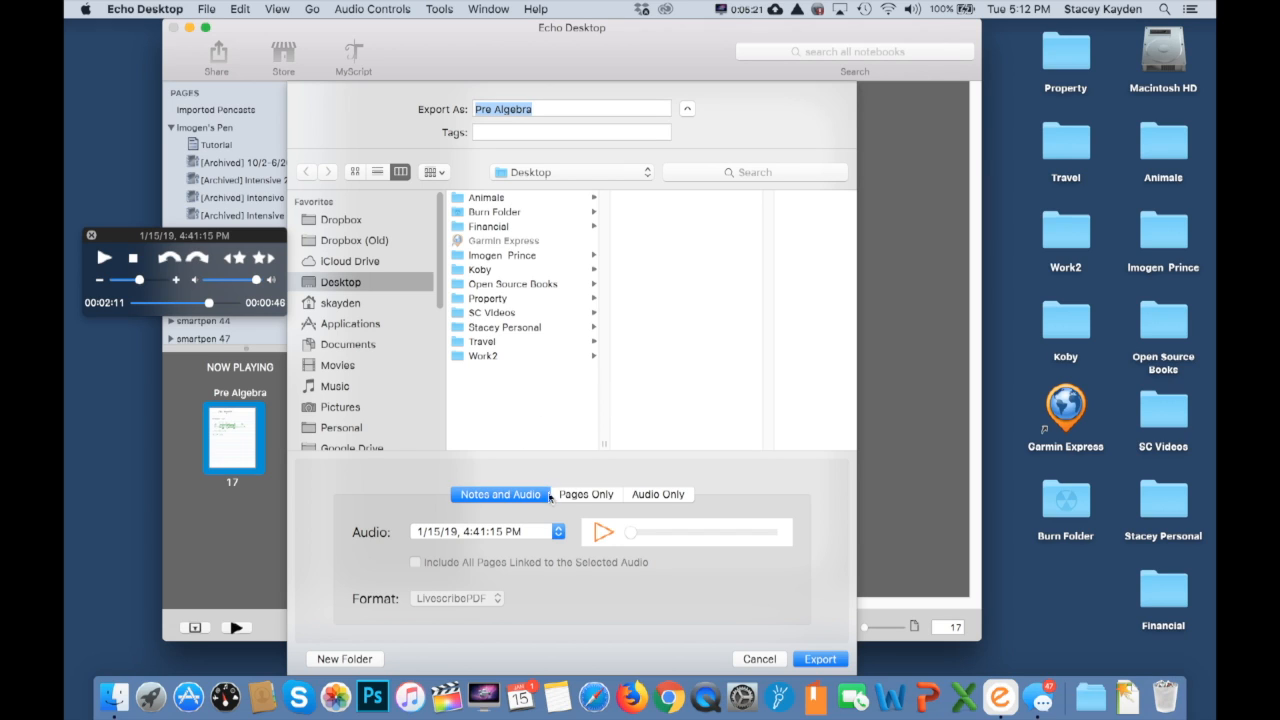
mouse_move(462, 486)
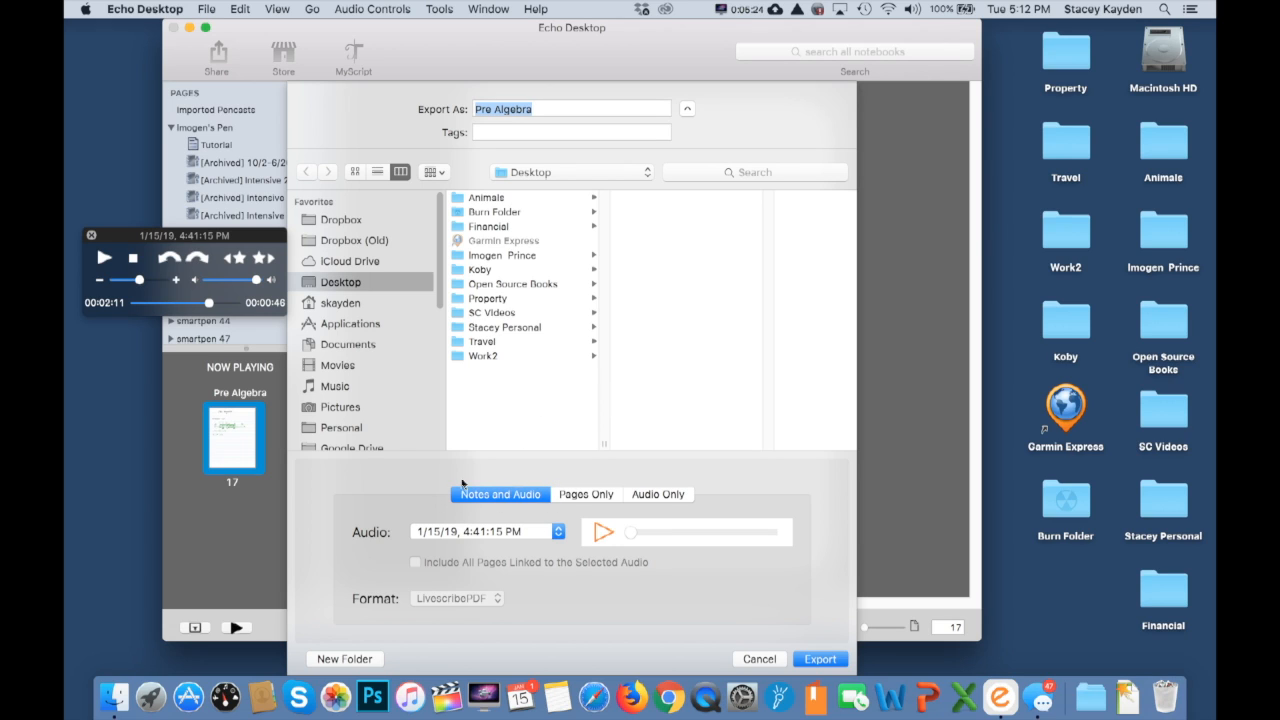
mouse_move(320, 284)
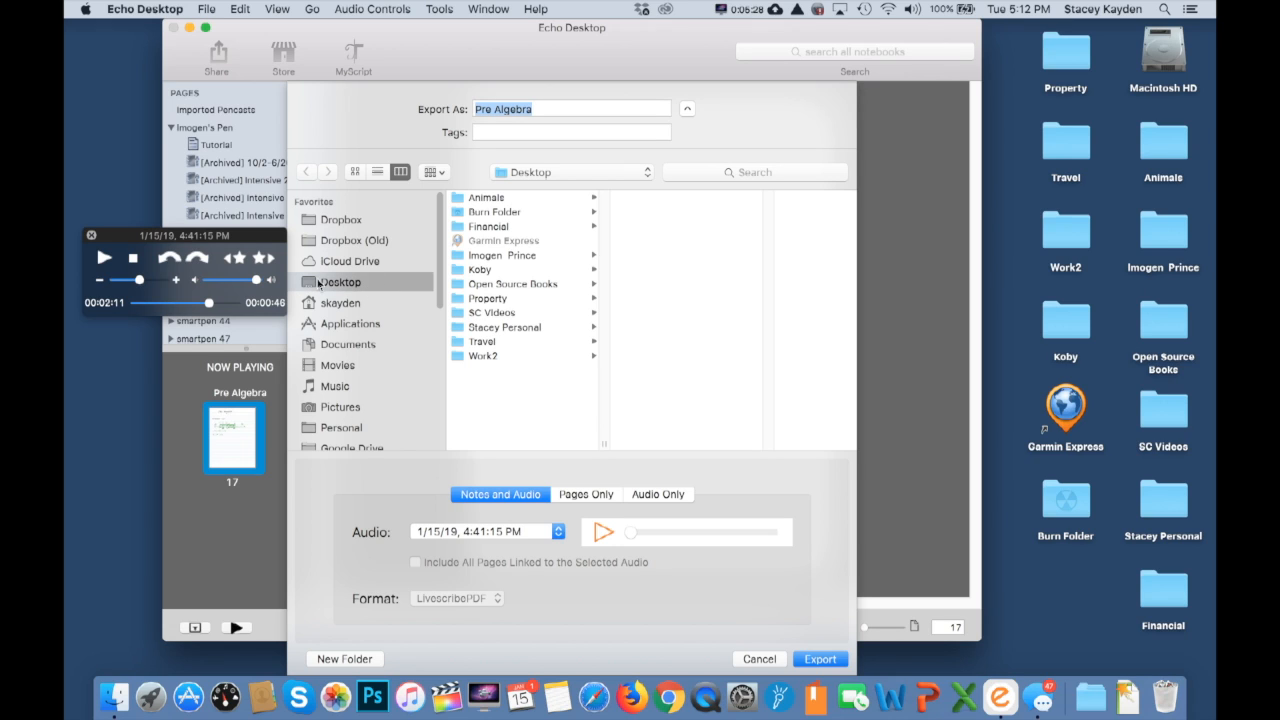
mouse_move(490, 160)
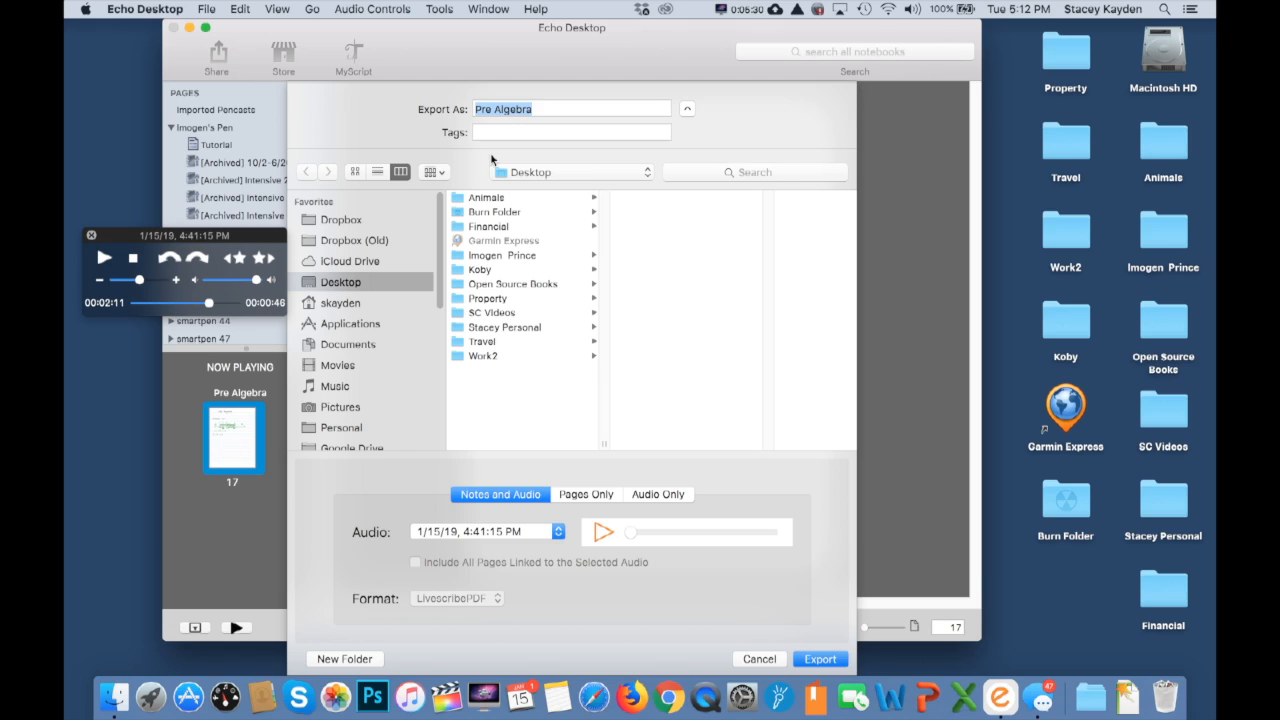
- Export the page as 'Pre Algebra_number line' with notes and audio to the Desktop
click(536, 108)
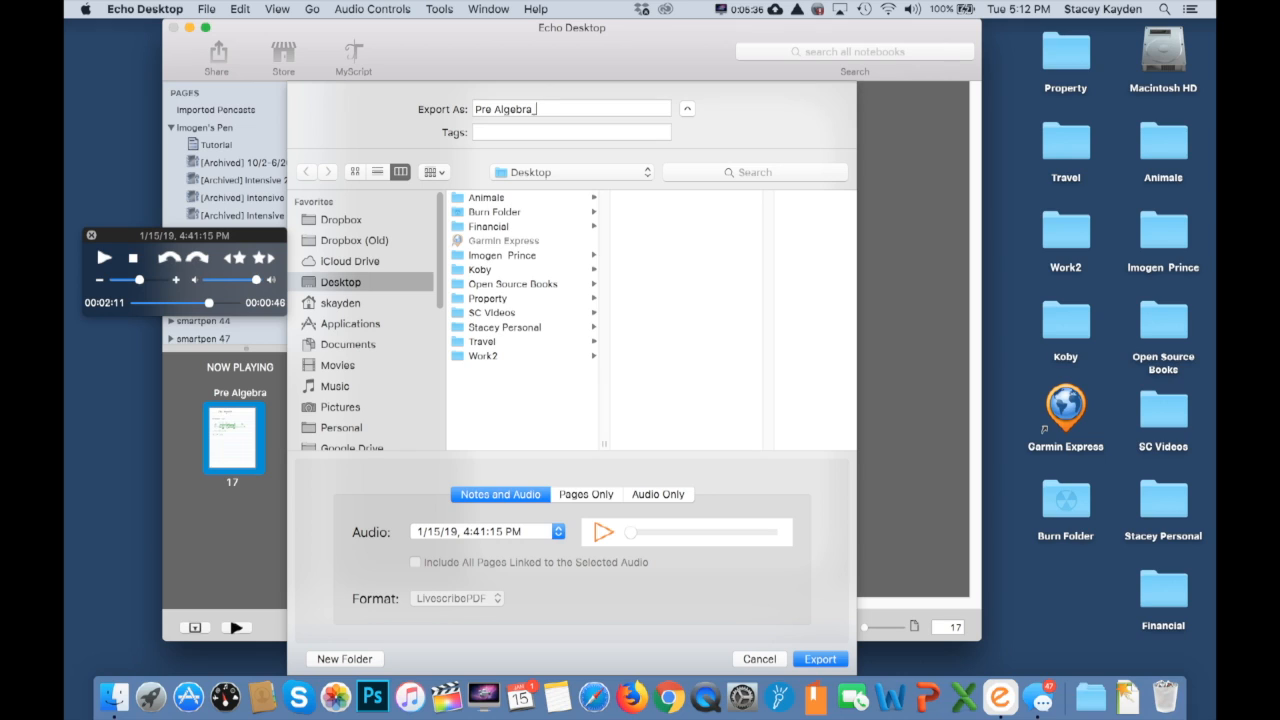
text(_numbe)
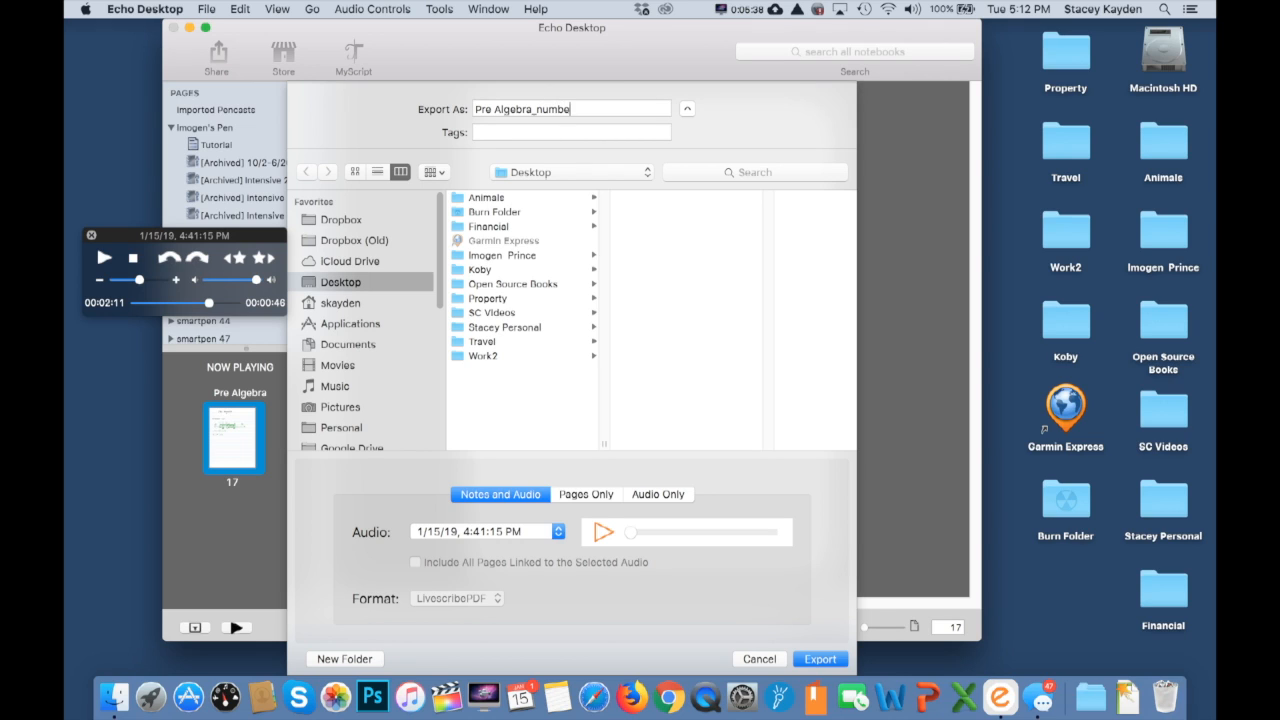
text(r line)
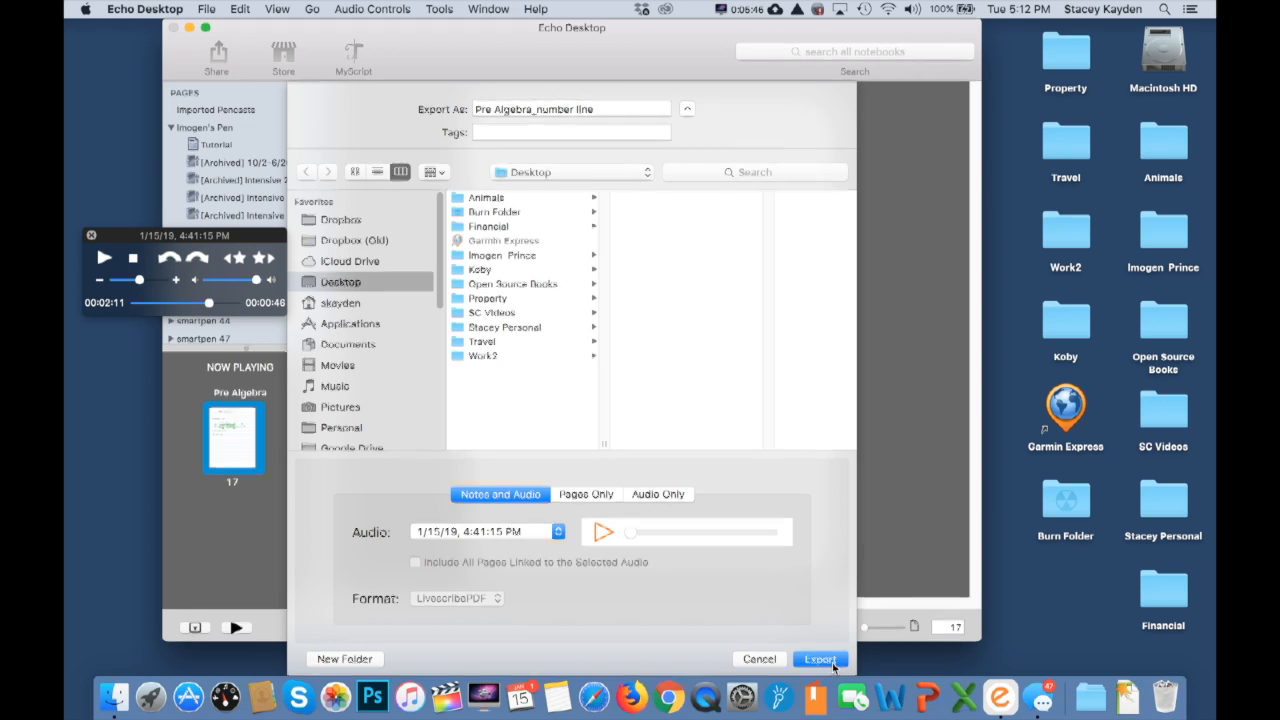
click(820, 660)
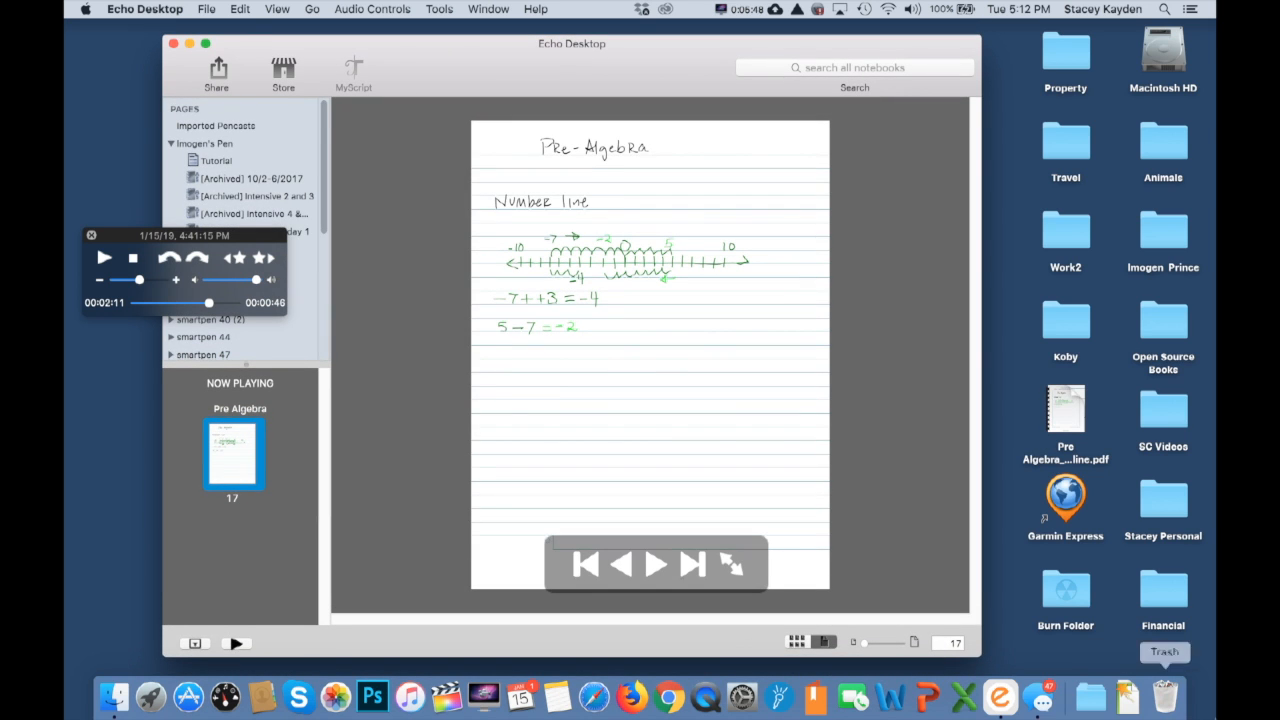
mouse_move(1016, 404)
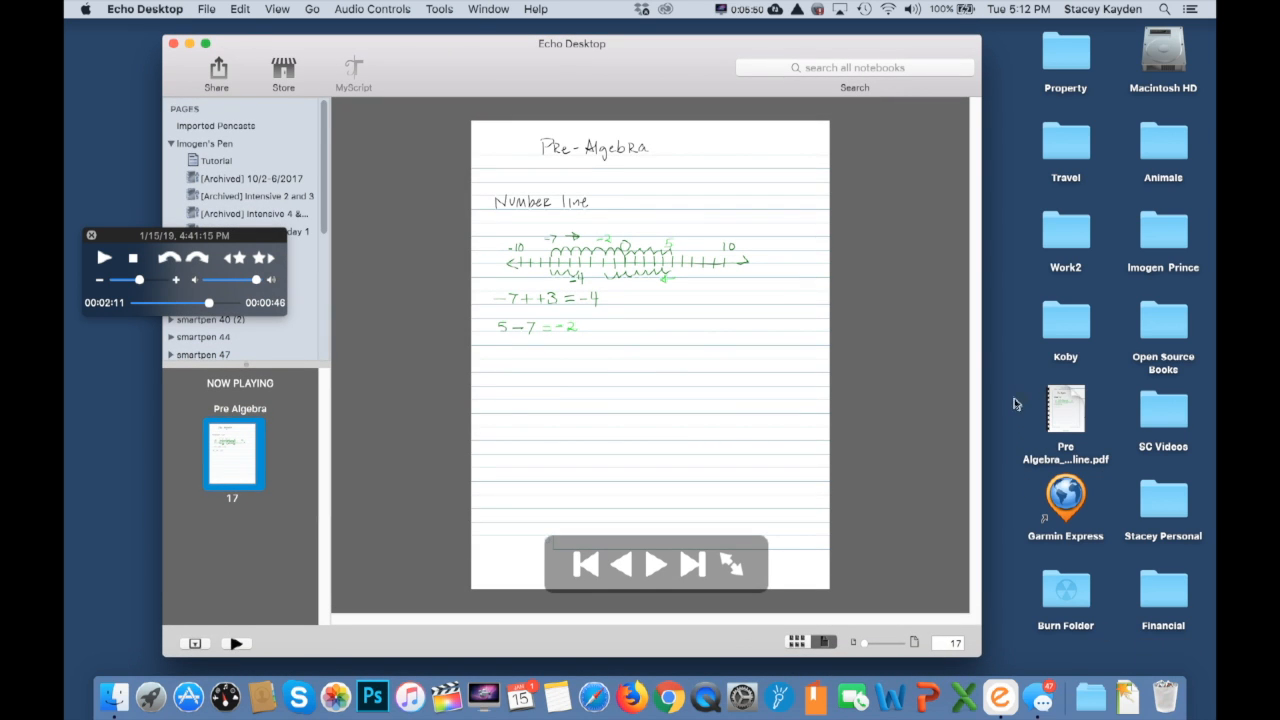
mouse_move(350, 216)
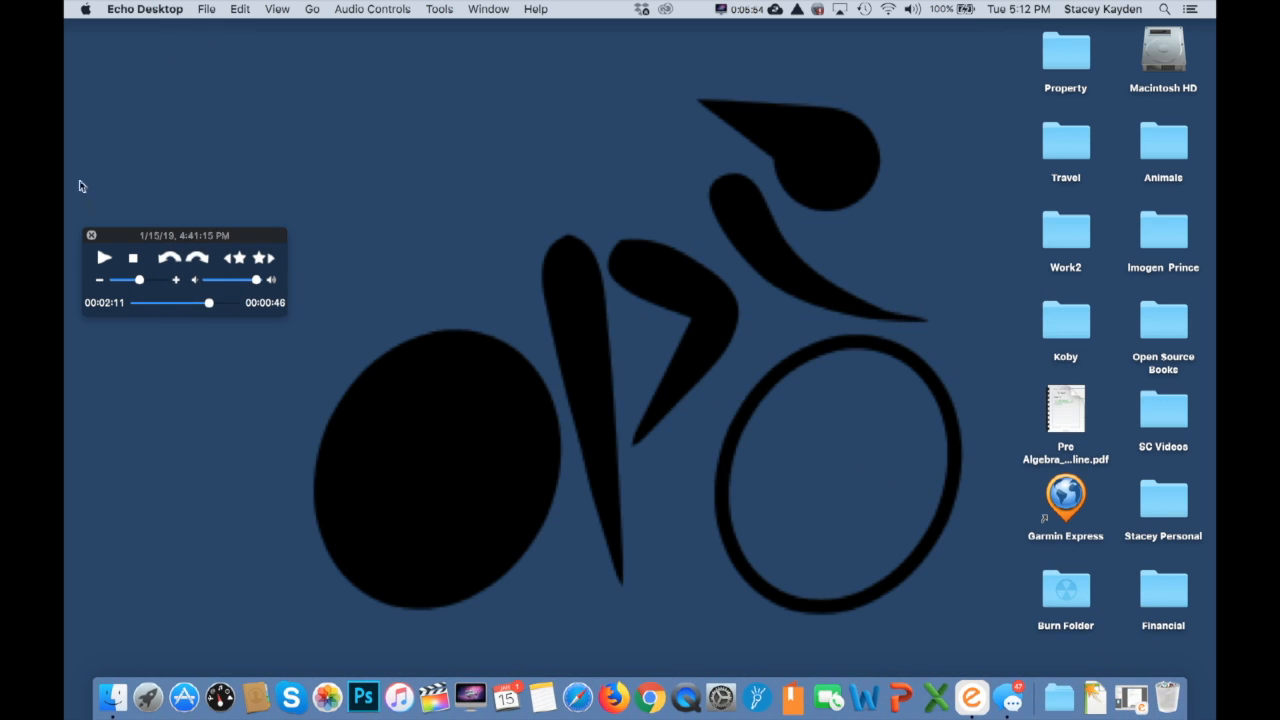
- Hide the Echo Desktop window so the exported PDF is visible on the desktop
click(92, 236)
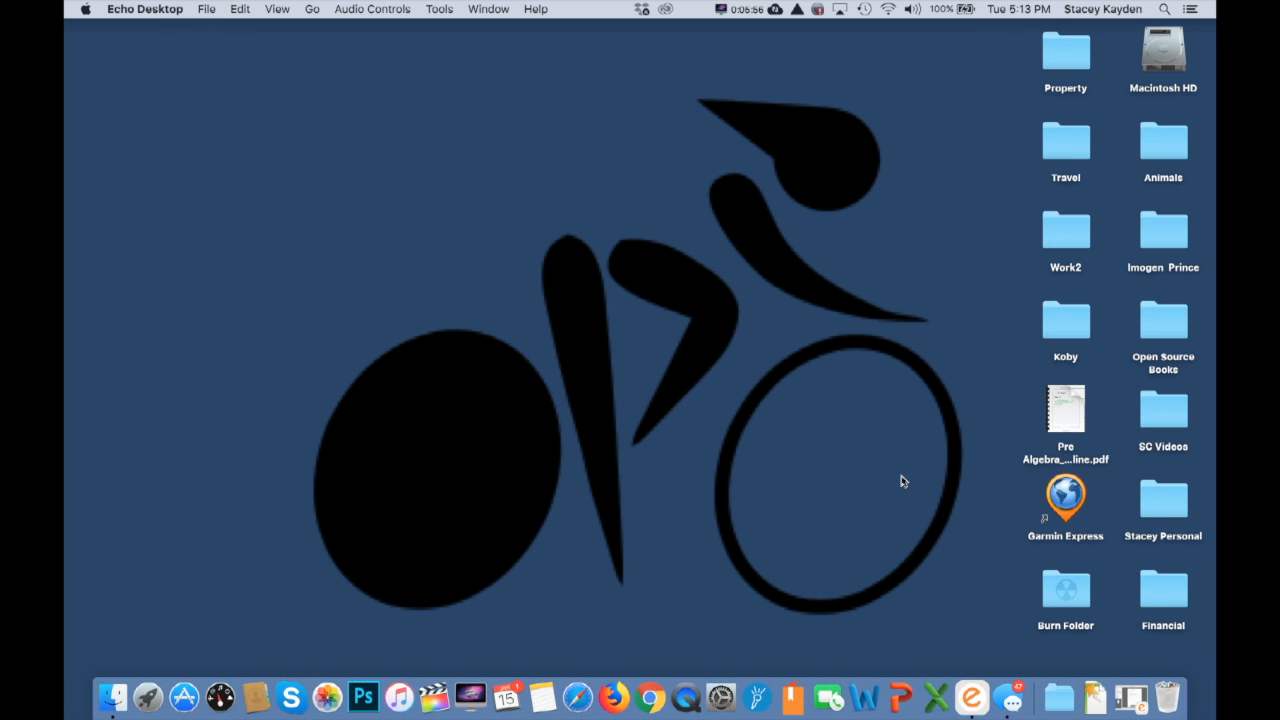
mouse_move(1116, 424)
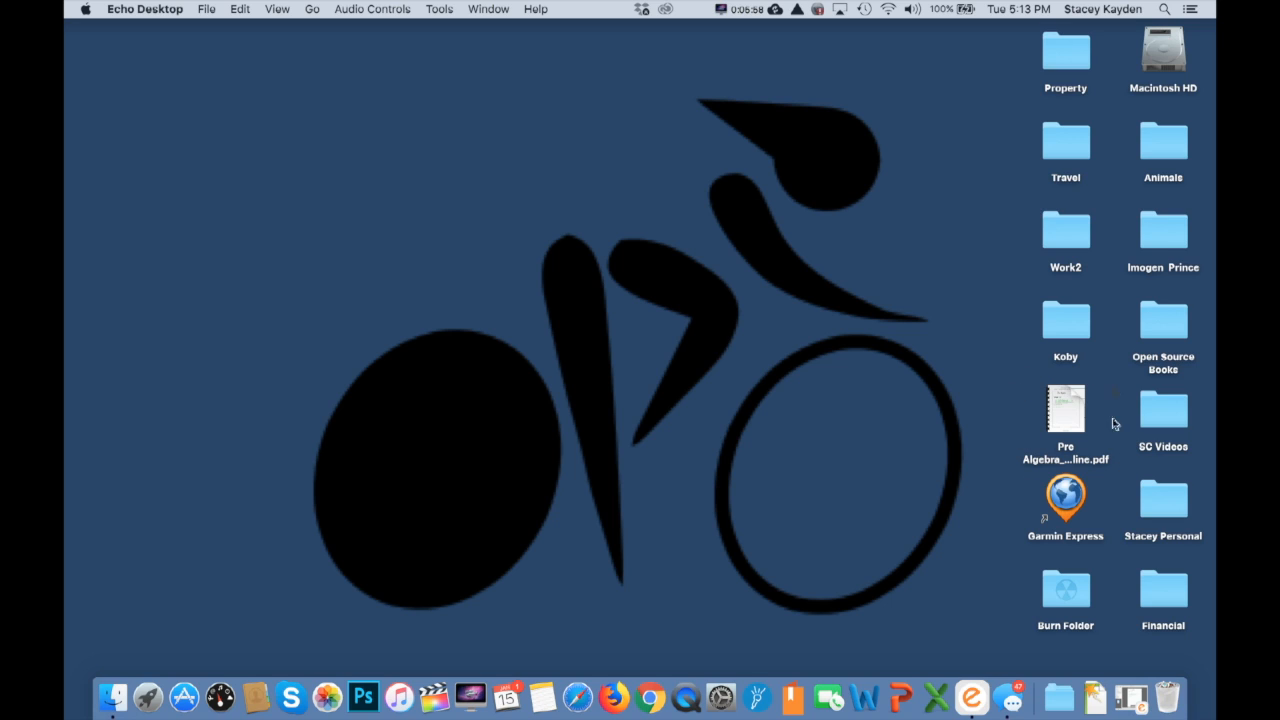
mouse_move(996, 460)
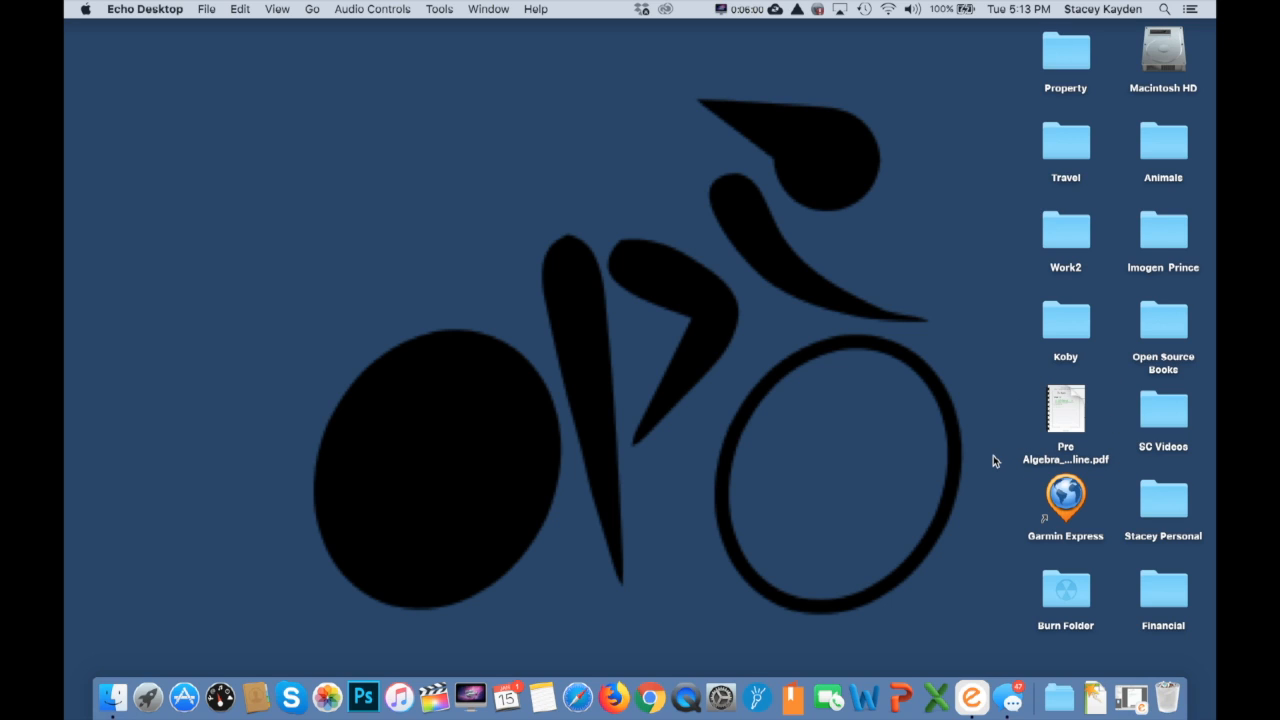